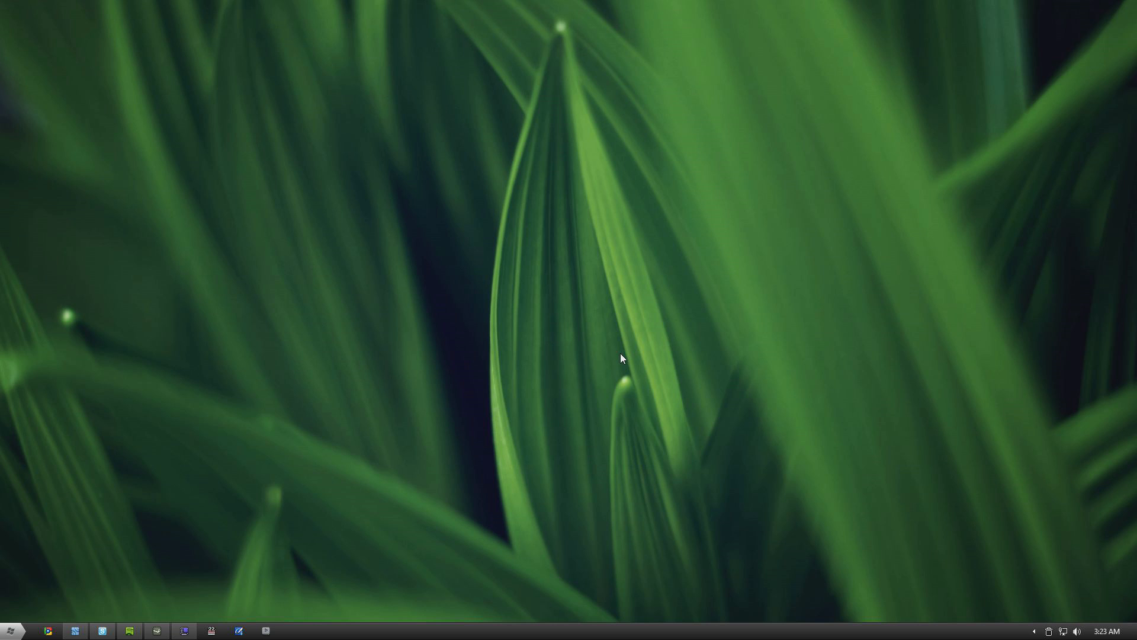
{"action": "mouse_move", "coordinate": [616, 351]}
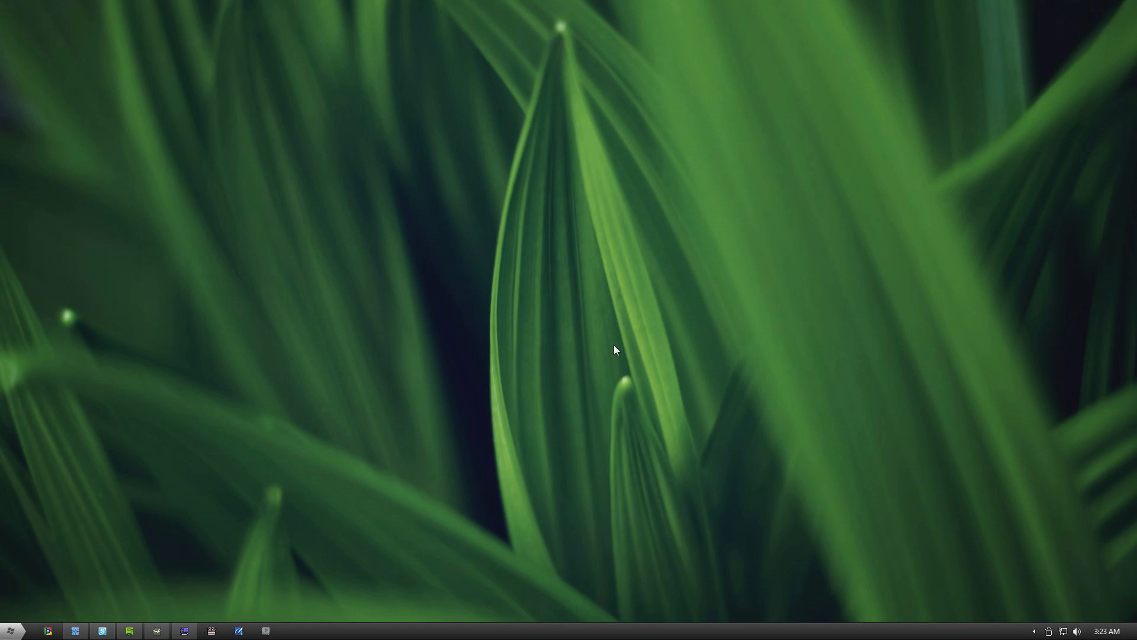
{"action": "mouse_move", "coordinate": [68, 559]}
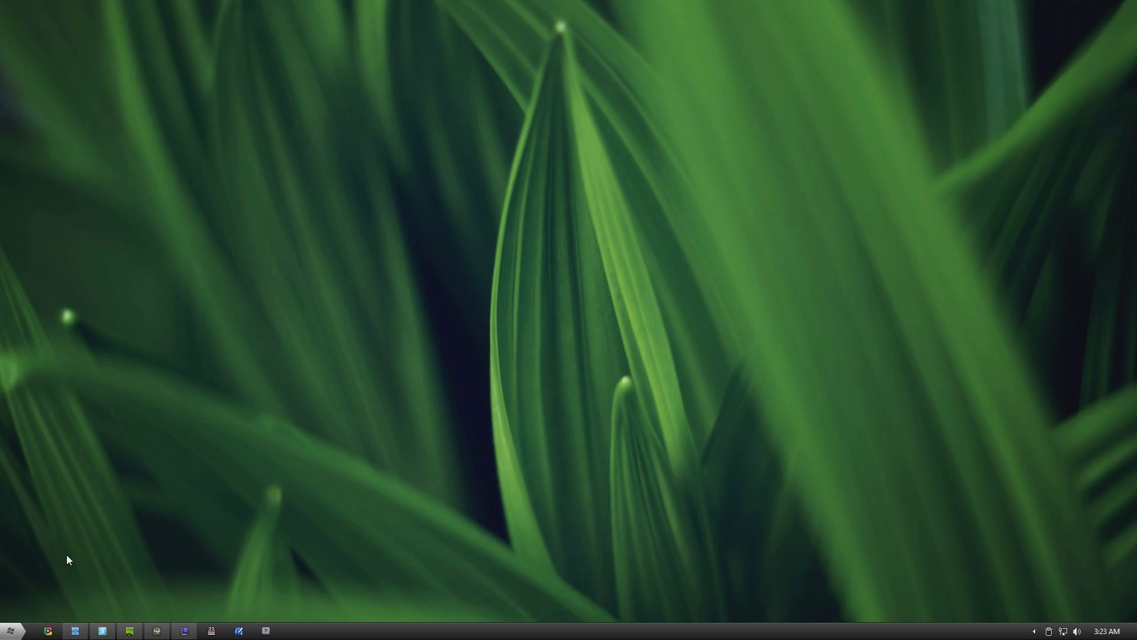
Step: Browse to C:\Program Files (x86)\Cube World and select the server CFG file
{"action": "left_click", "coordinate": [10, 630]}
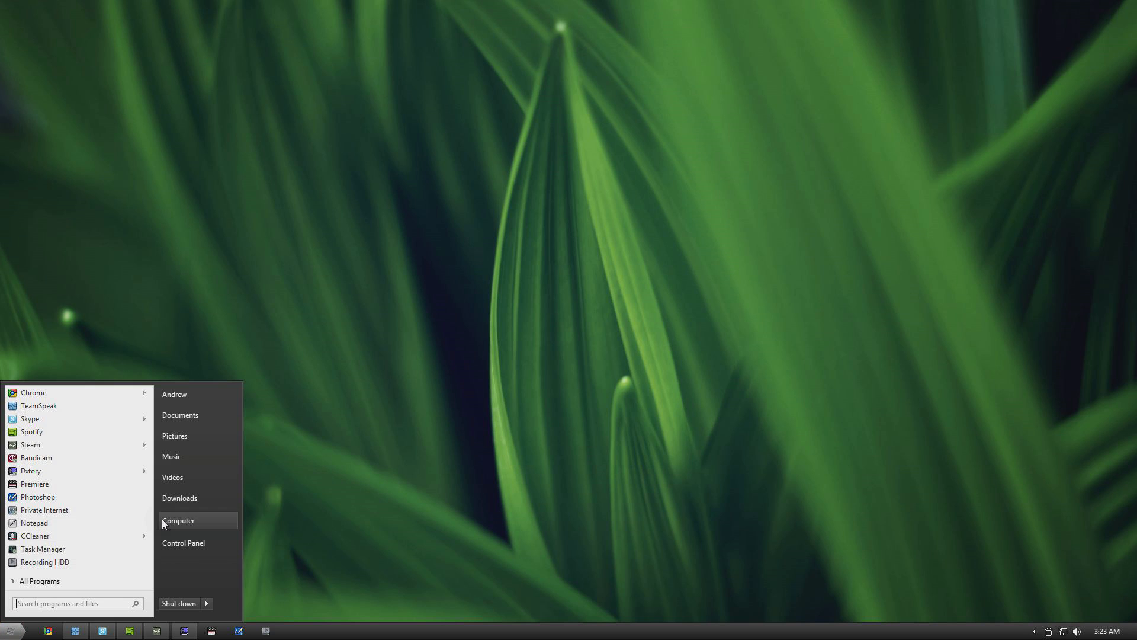
{"action": "left_click", "coordinate": [178, 520]}
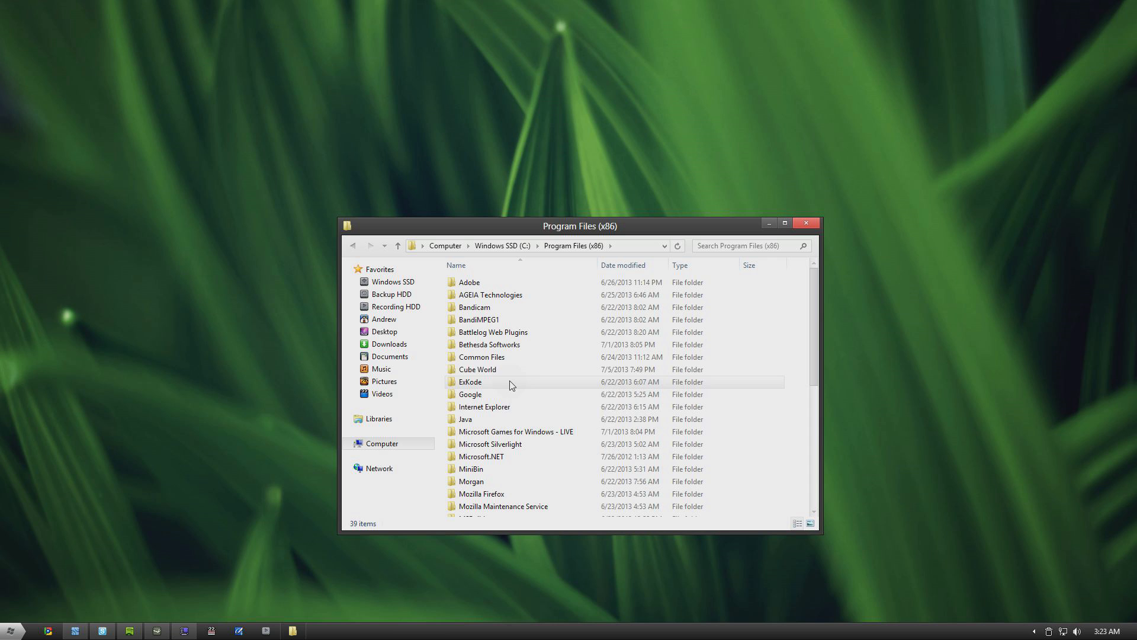
{"action": "mouse_move", "coordinate": [477, 384]}
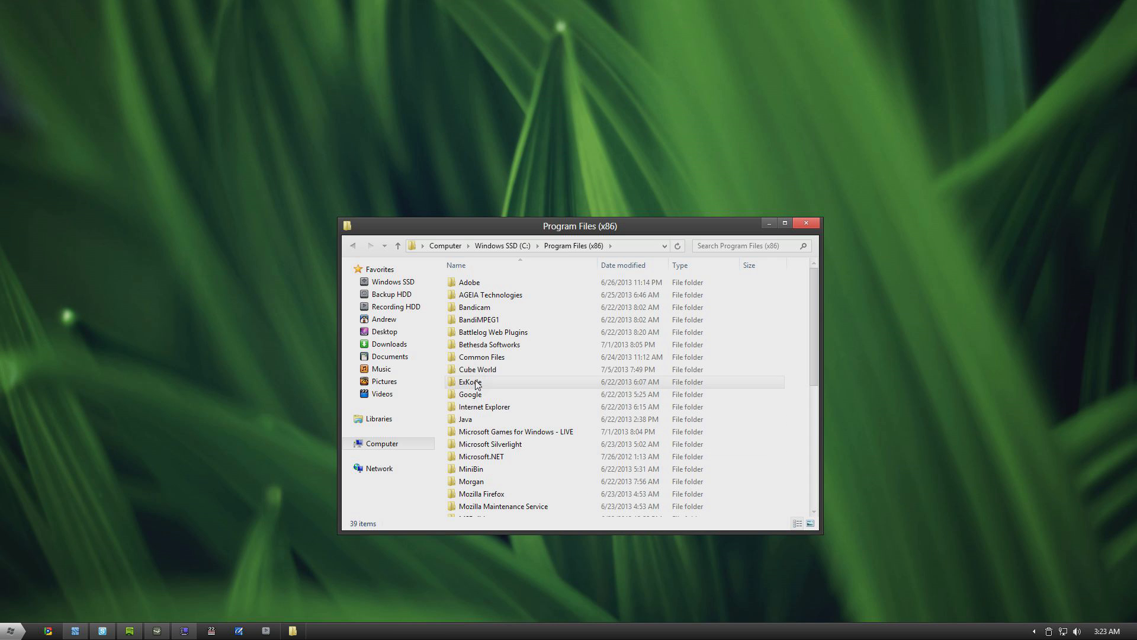
{"action": "double_click", "coordinate": [477, 369]}
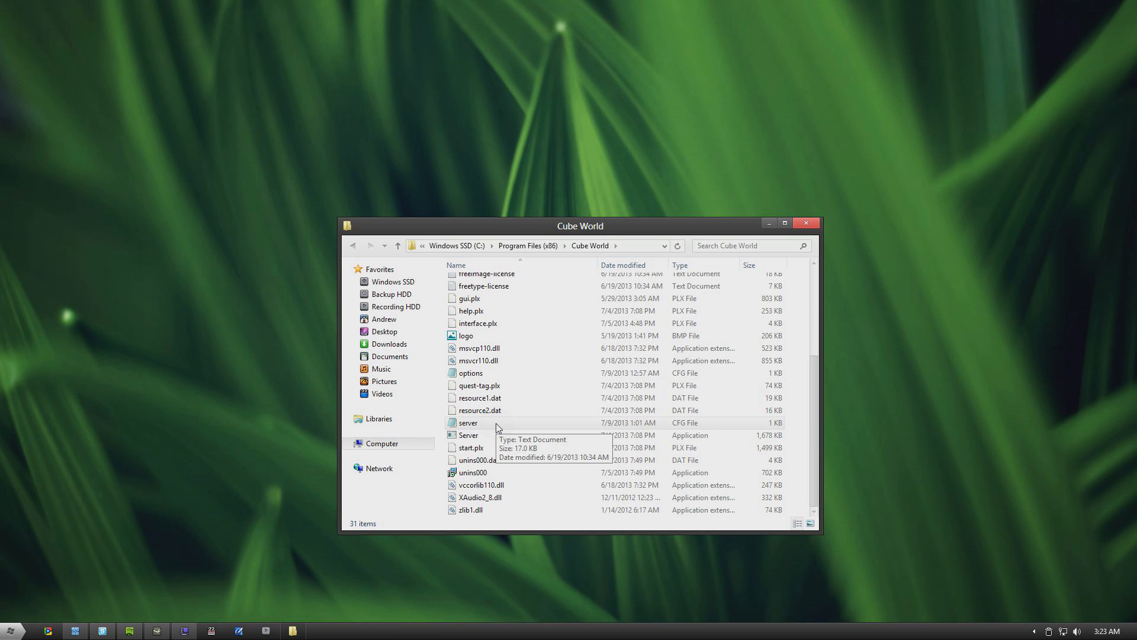
{"action": "left_click", "coordinate": [469, 422]}
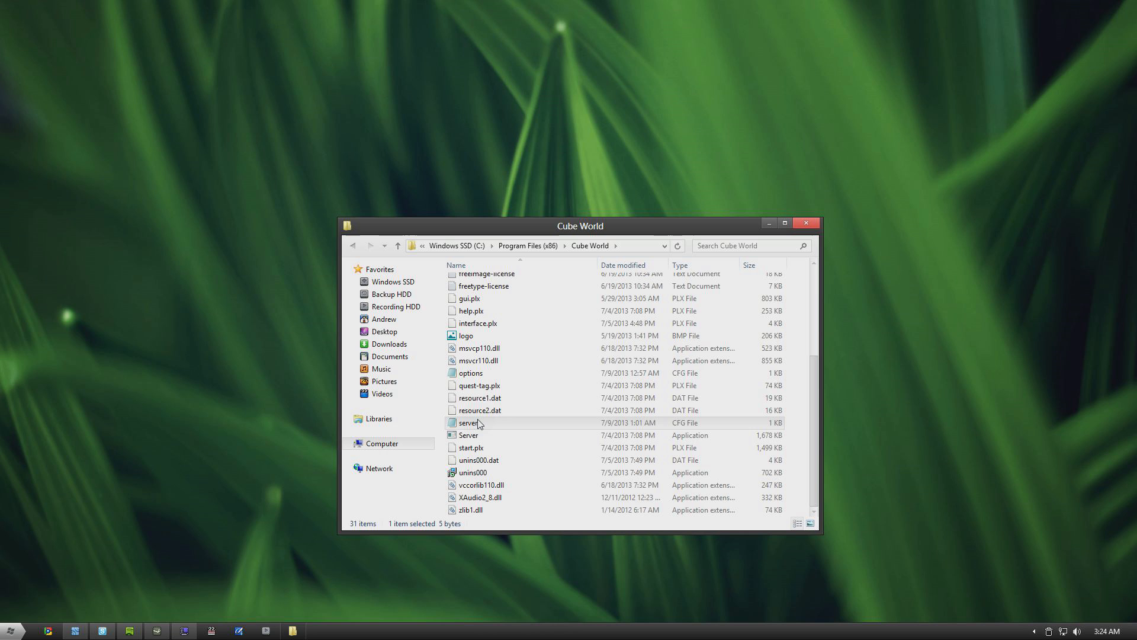
{"action": "mouse_move", "coordinate": [476, 426]}
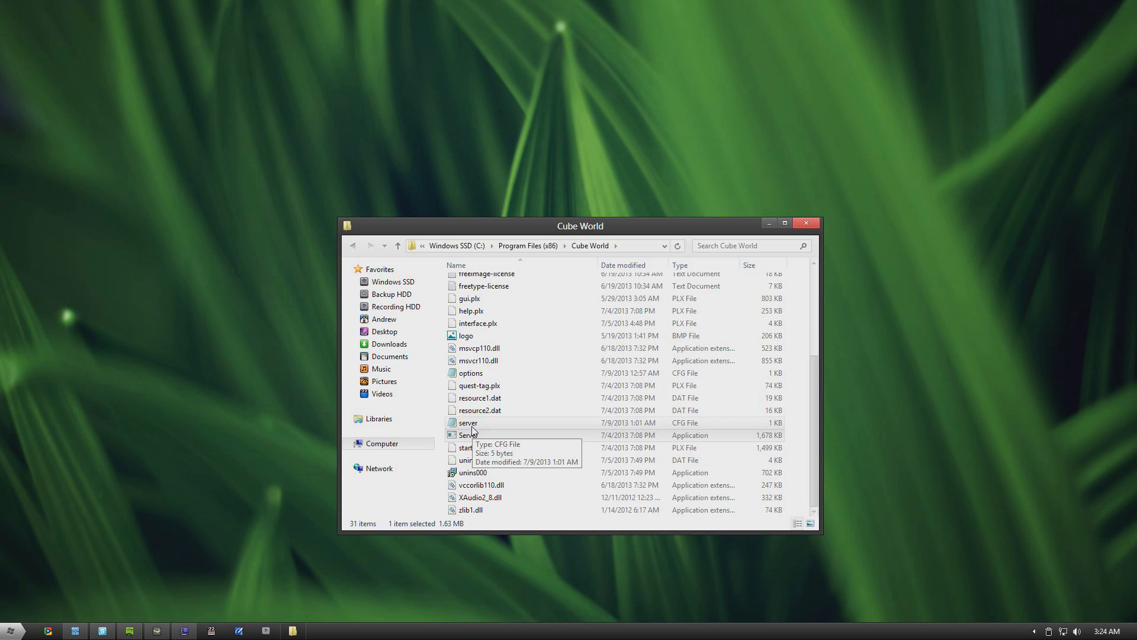
{"action": "left_click", "coordinate": [468, 423]}
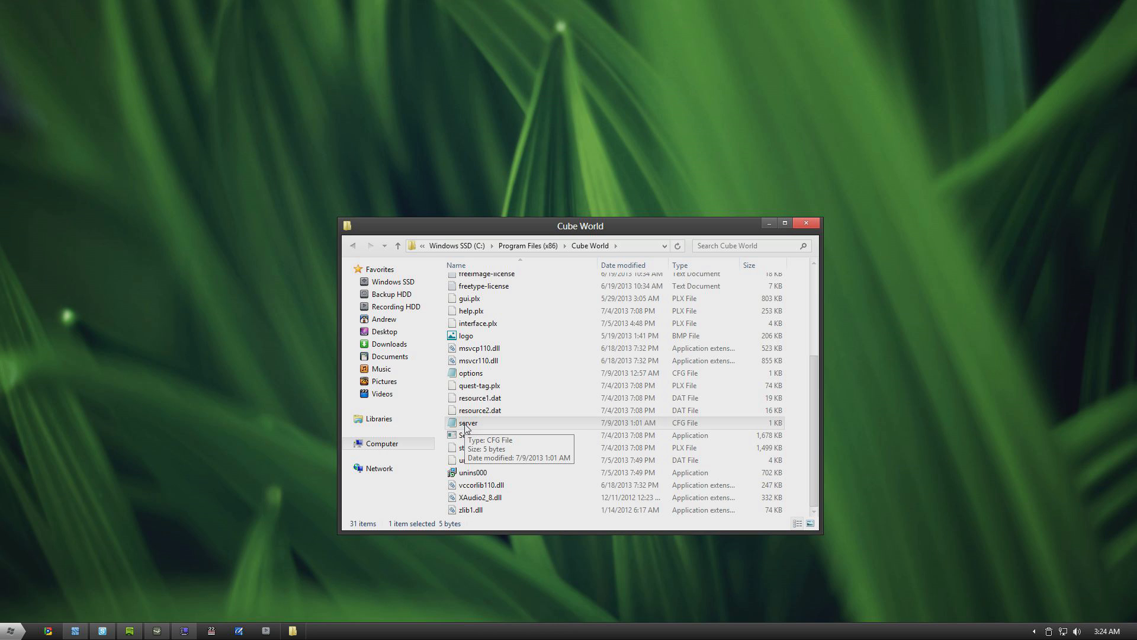
{"action": "double_click", "coordinate": [467, 422]}
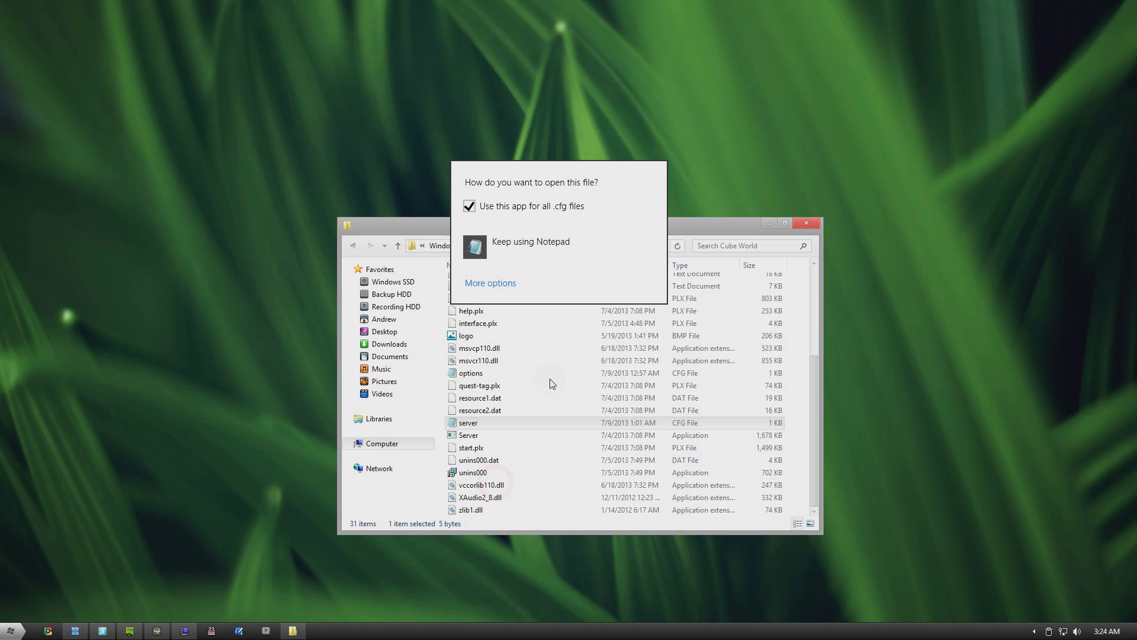
{"action": "left_click", "coordinate": [530, 241]}
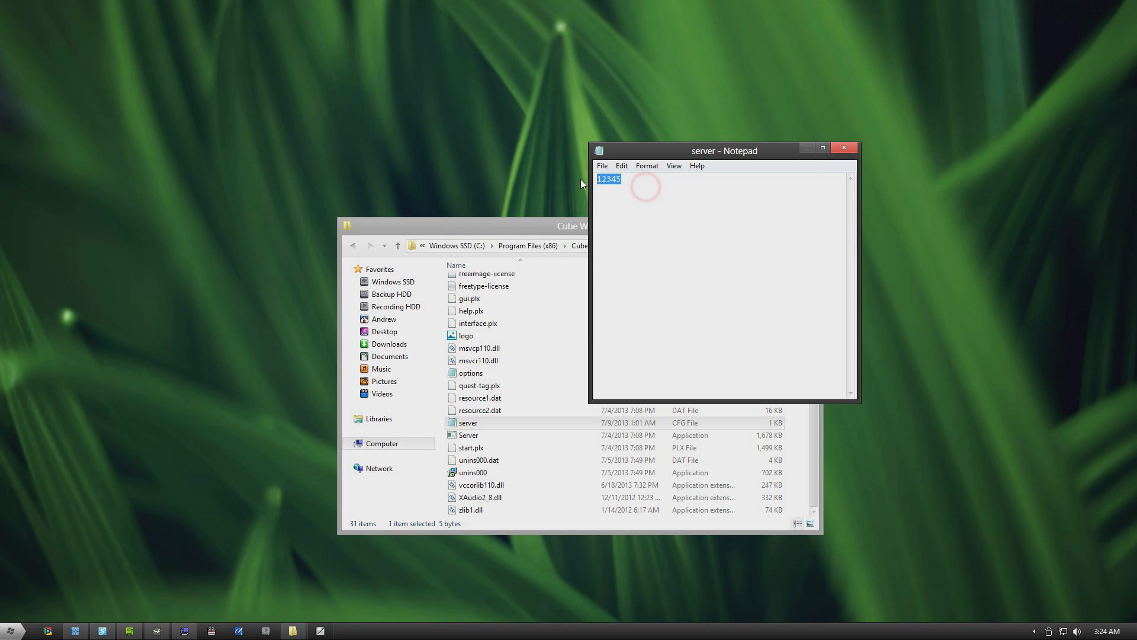
{"action": "key", "text": "Delete"}
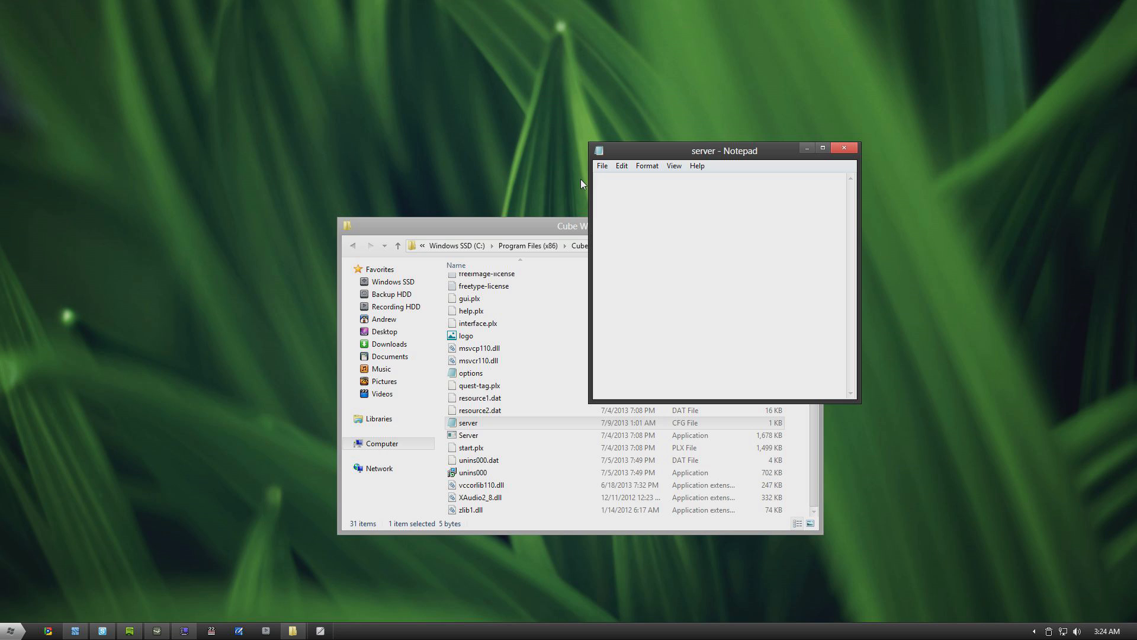
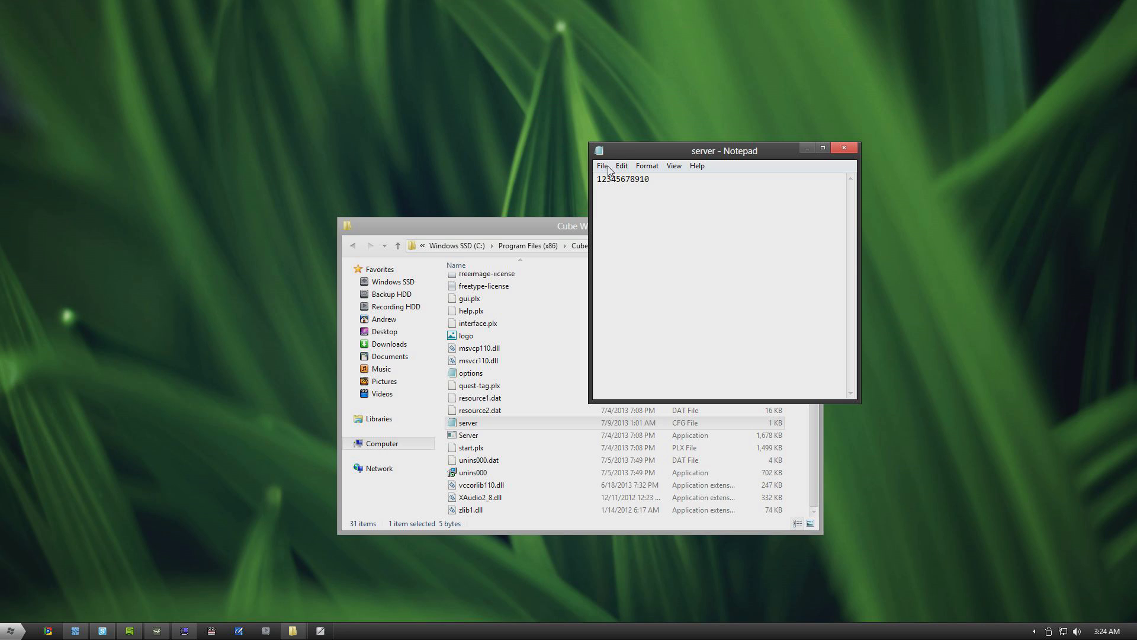
{"action": "mouse_move", "coordinate": [826, 166]}
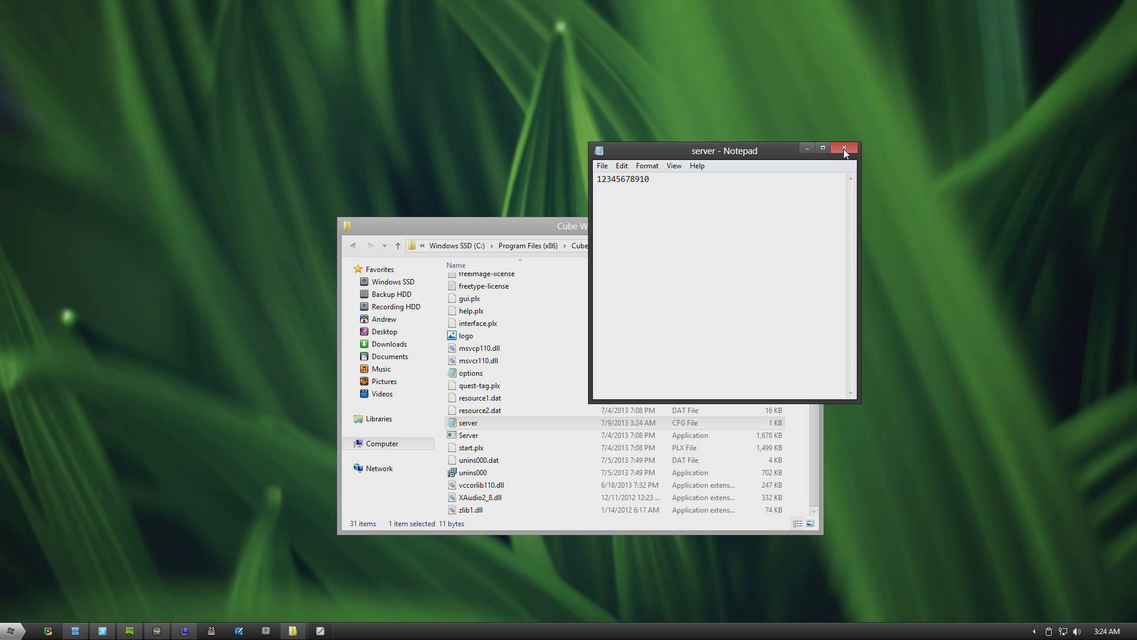
{"action": "left_click", "coordinate": [843, 148]}
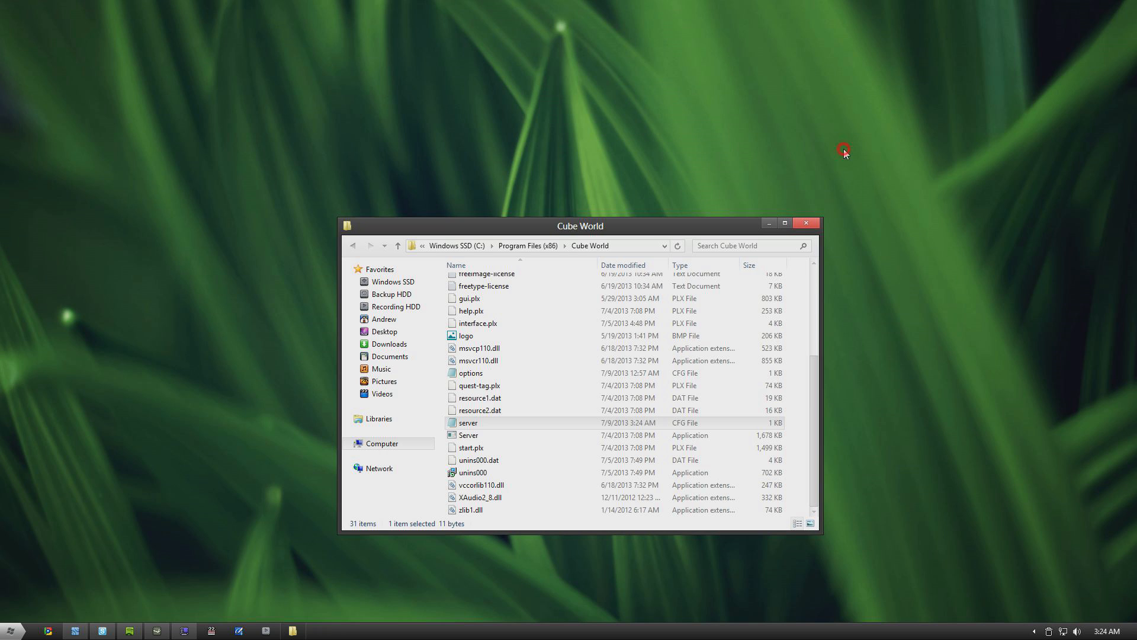
Step: Launch Server.exe from the Cube World folder to start the server console
{"action": "left_click", "coordinate": [469, 436]}
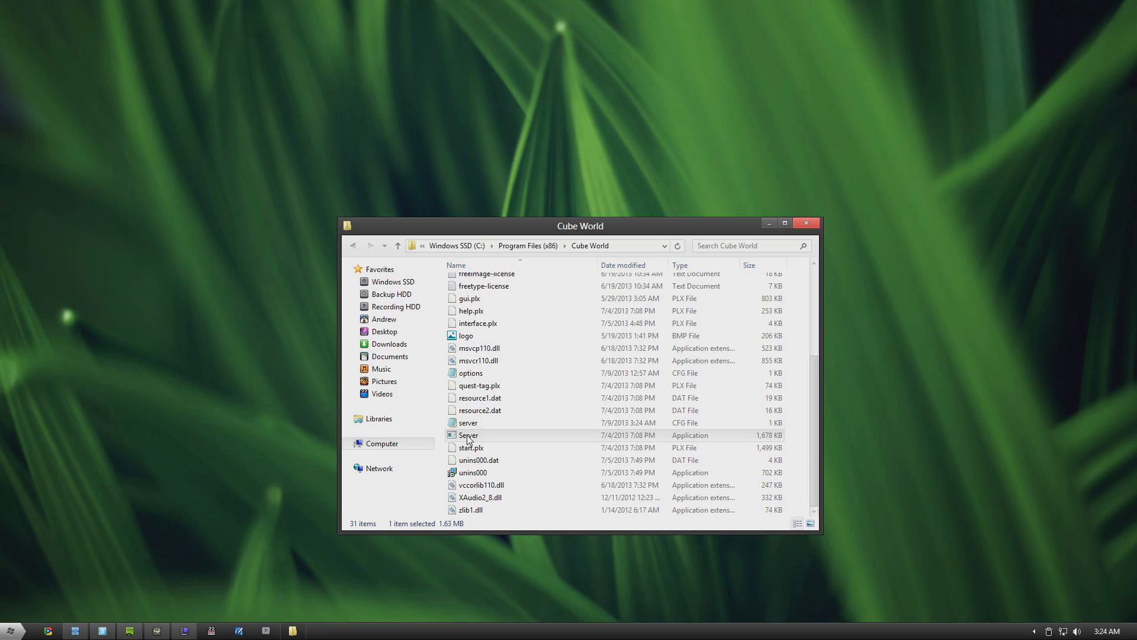
{"action": "double_click", "coordinate": [469, 436]}
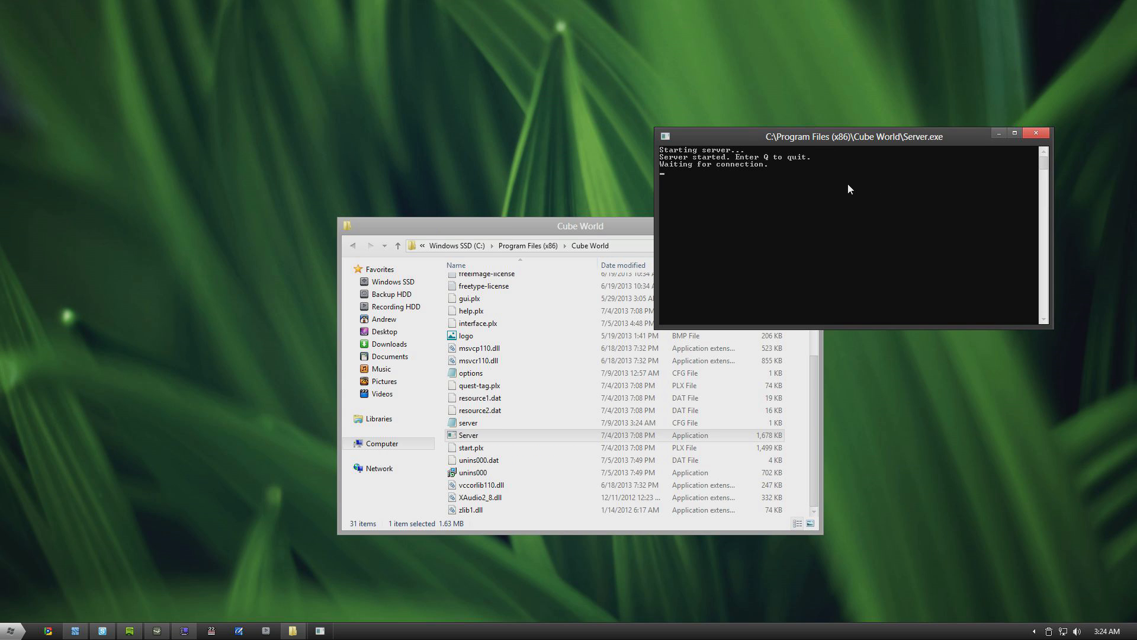
{"action": "mouse_move", "coordinate": [928, 150]}
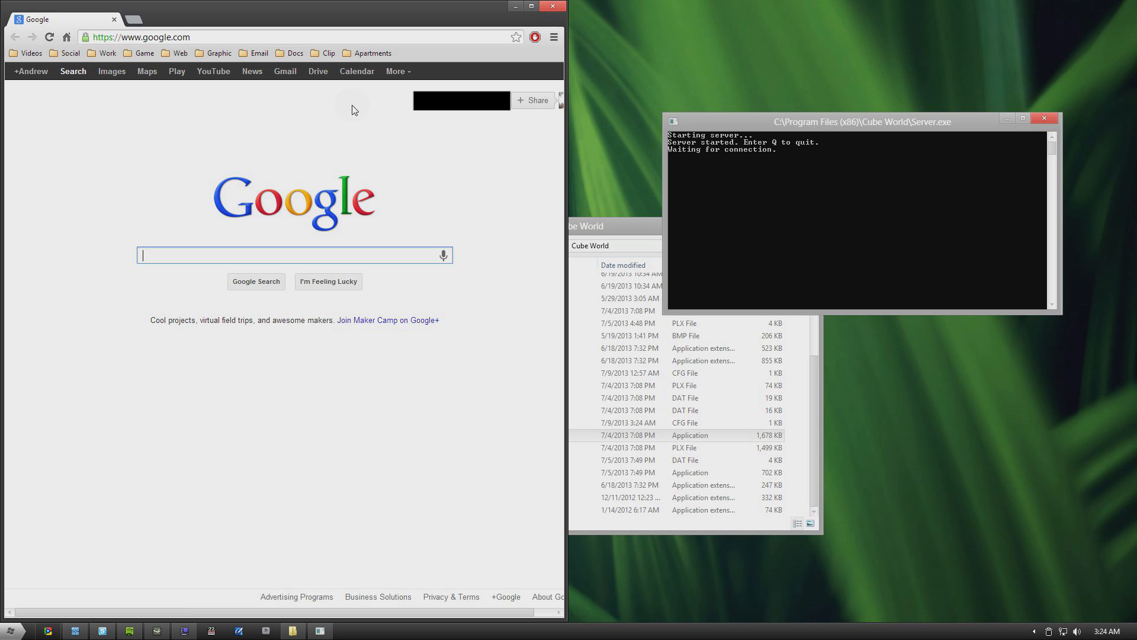
{"action": "mouse_move", "coordinate": [383, 221]}
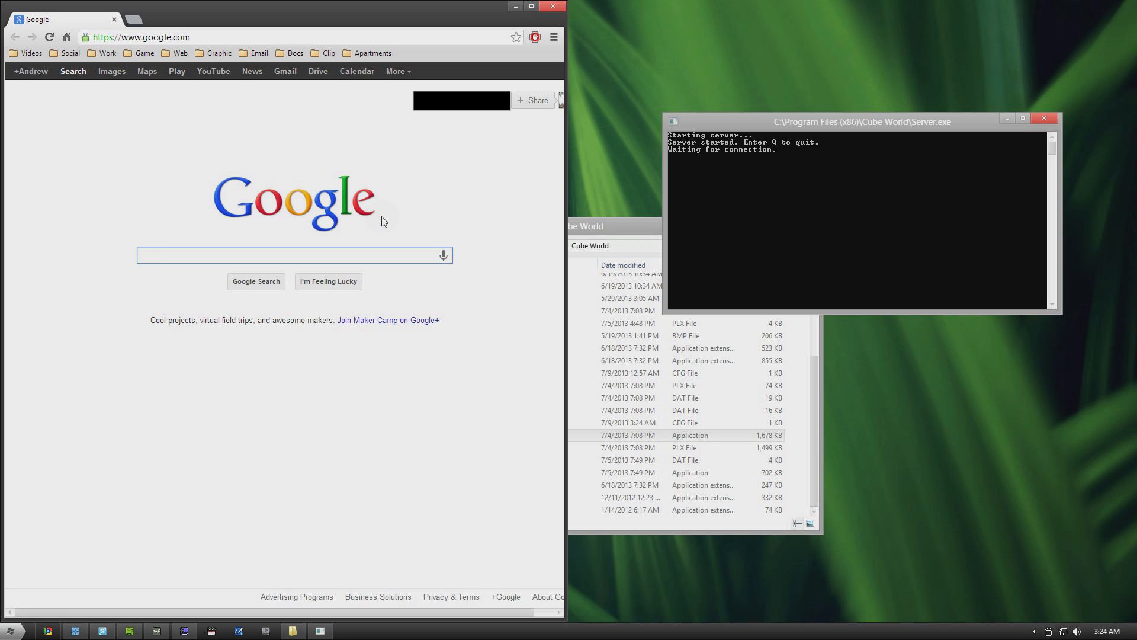
Step: Search Google for 'my ip' to read the public IP, then launch CubeLauncher
{"action": "type", "text": "my ip"}
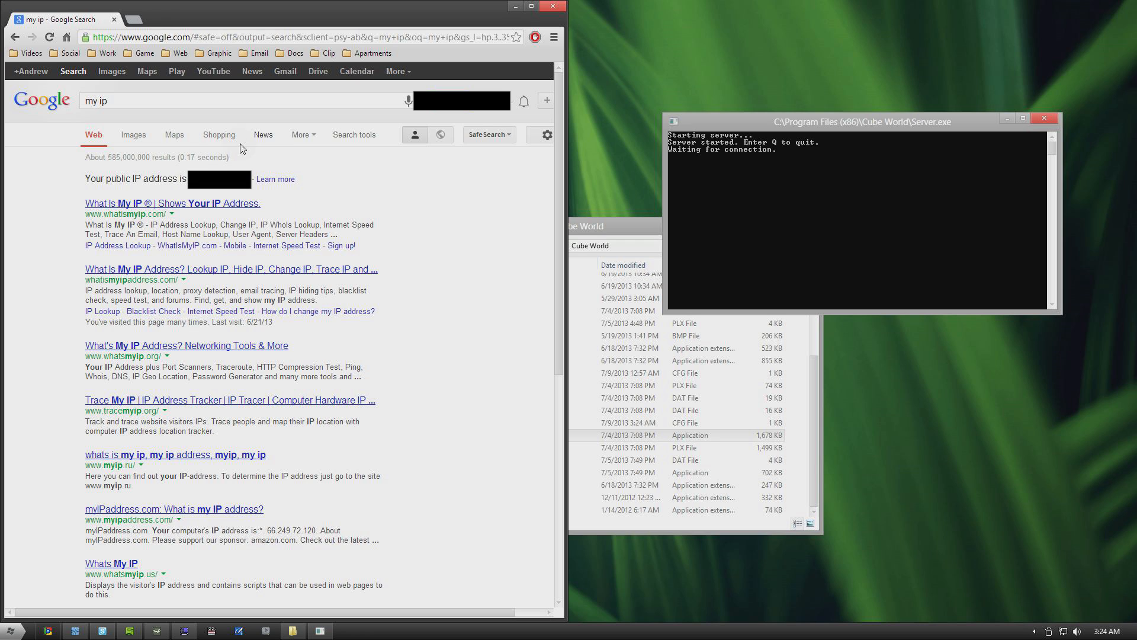
{"action": "mouse_move", "coordinate": [237, 154]}
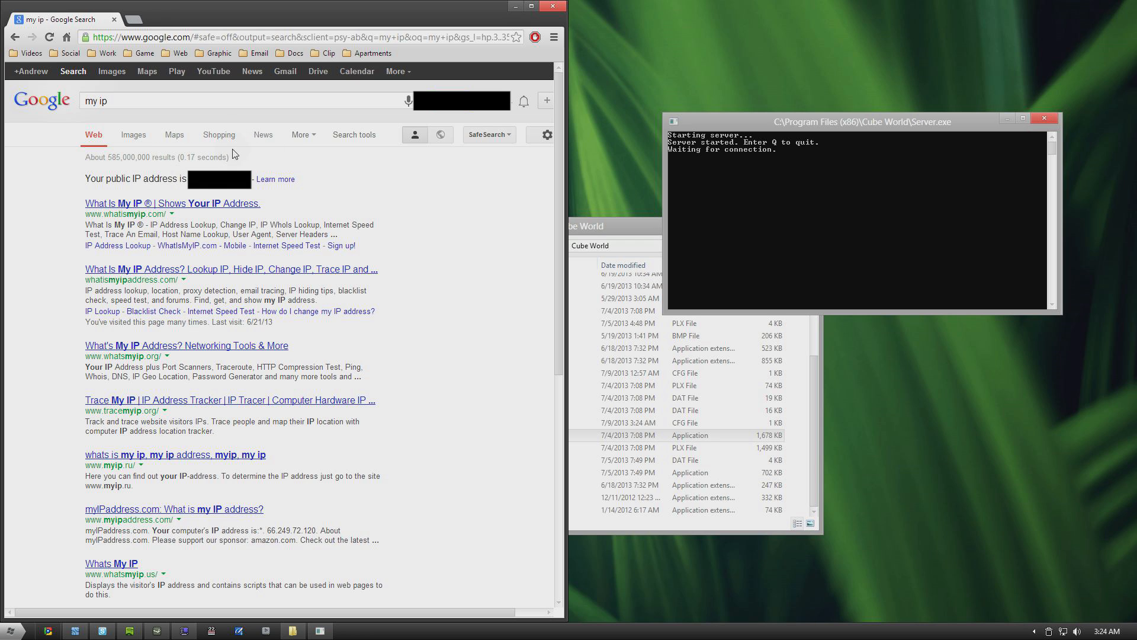
{"action": "mouse_move", "coordinate": [172, 174]}
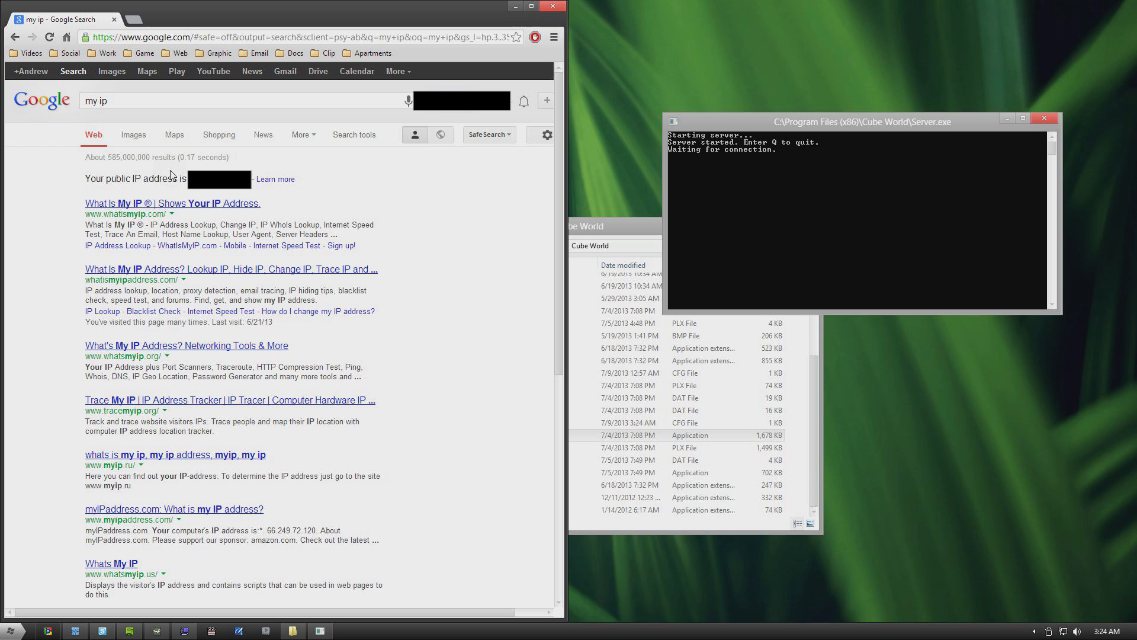
{"action": "mouse_move", "coordinate": [263, 196]}
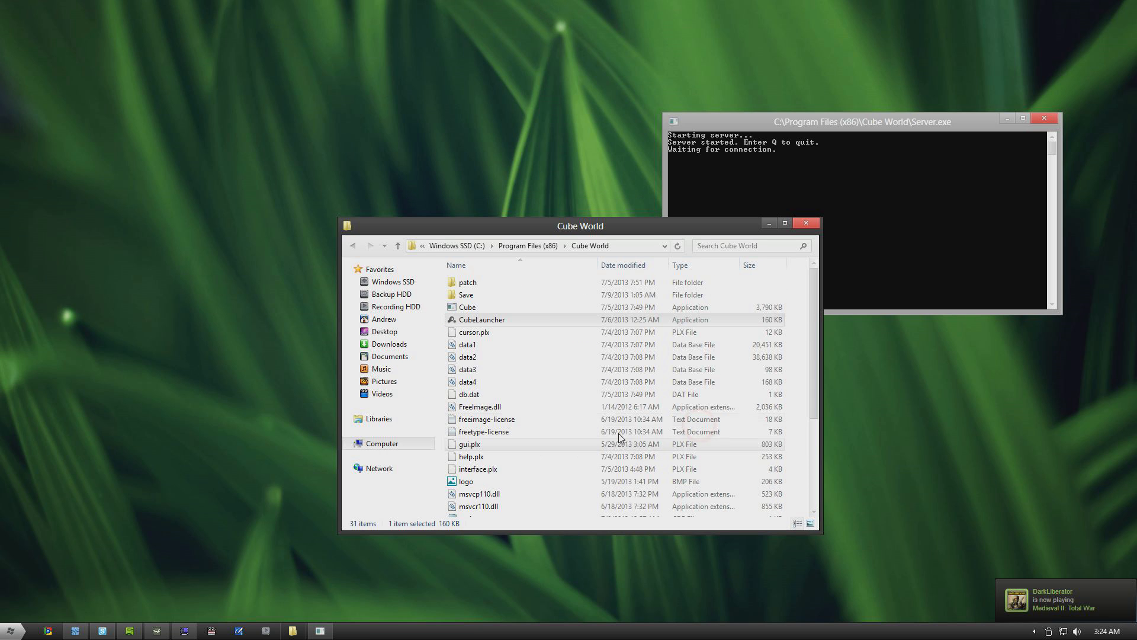
{"action": "mouse_move", "coordinate": [469, 357]}
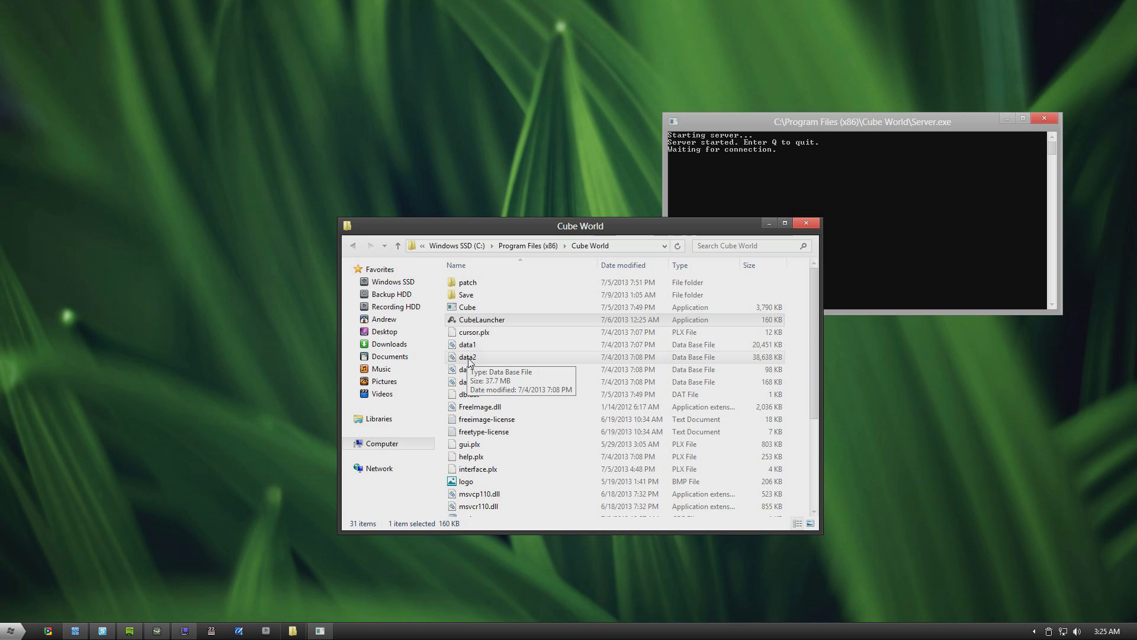
{"action": "double_click", "coordinate": [468, 307]}
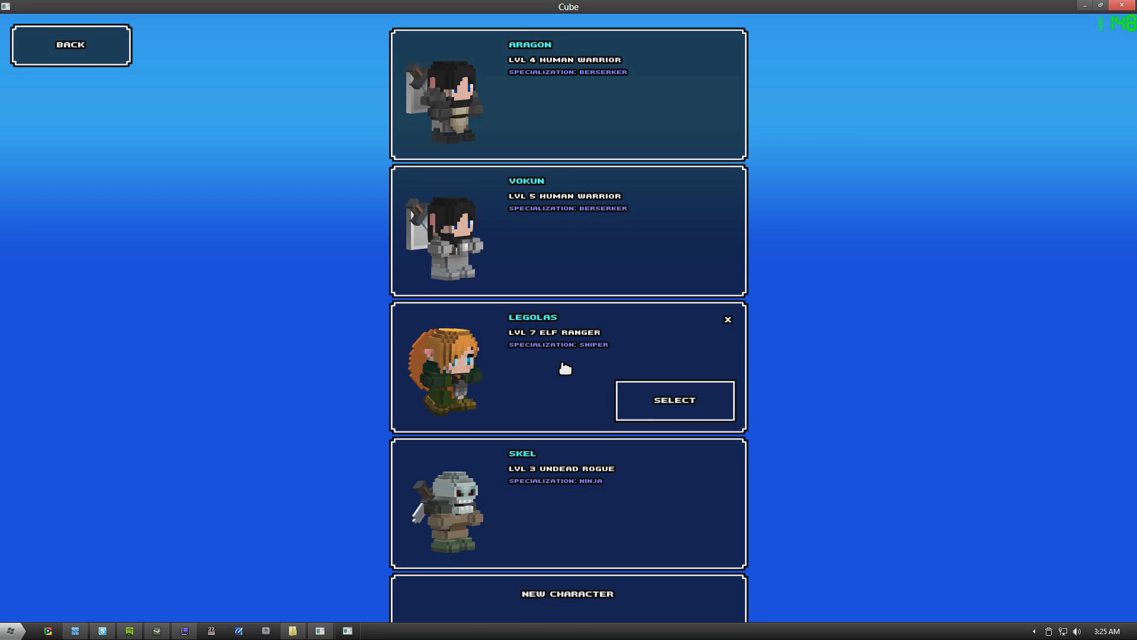
Step: Choose the Legolas character and connect to the server at localhost
{"action": "left_click", "coordinate": [672, 400]}
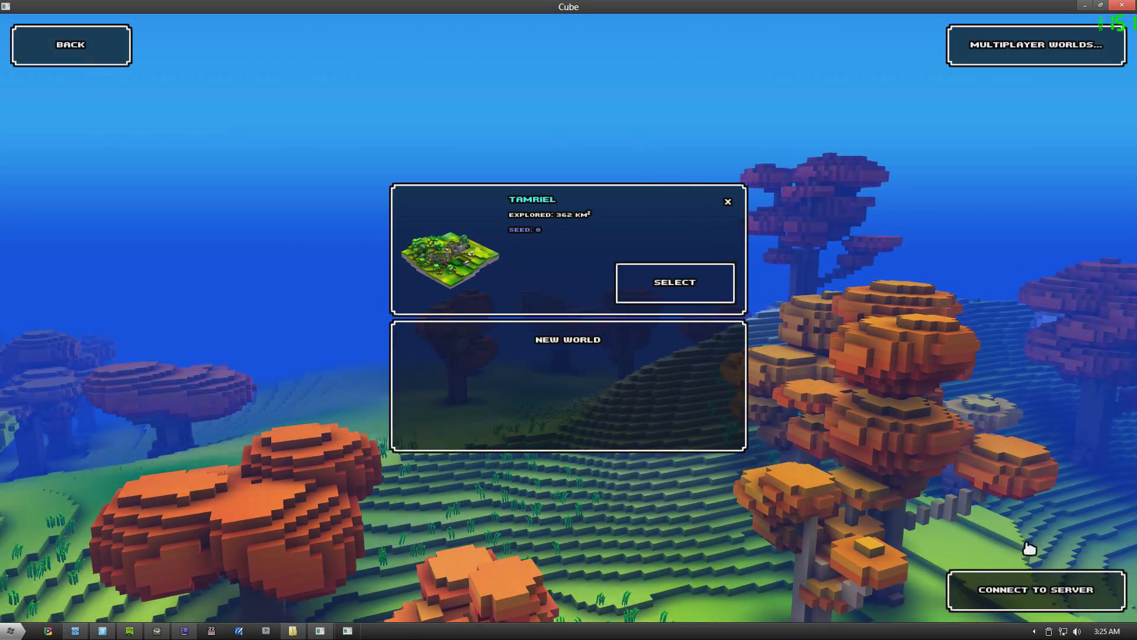
{"action": "left_click", "coordinate": [1035, 589]}
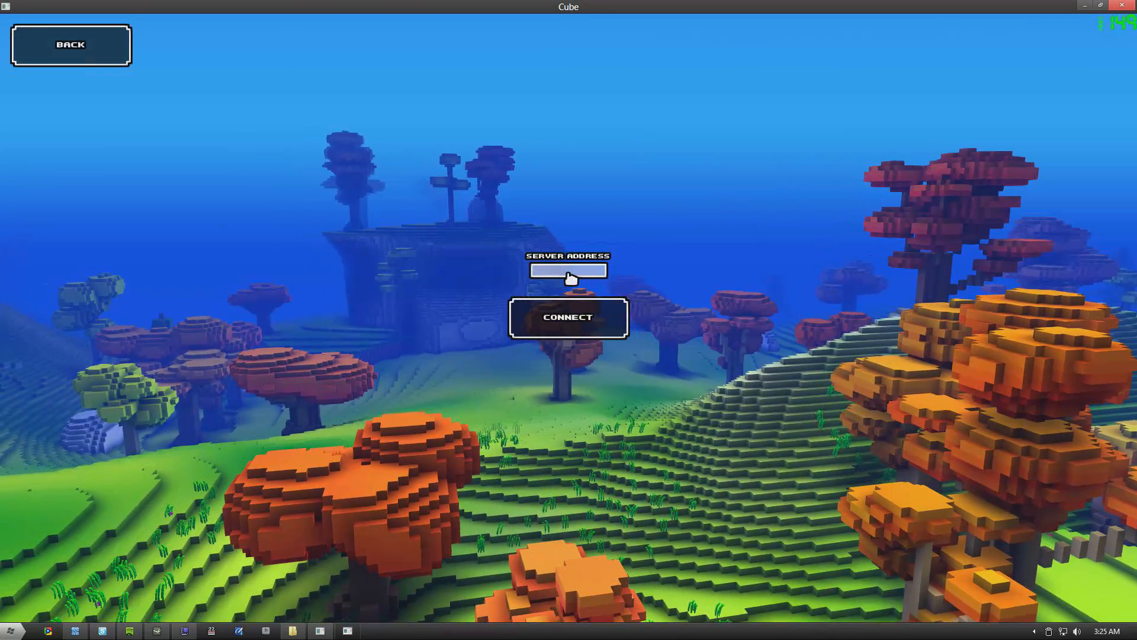
{"action": "type", "text": "LOCA"}
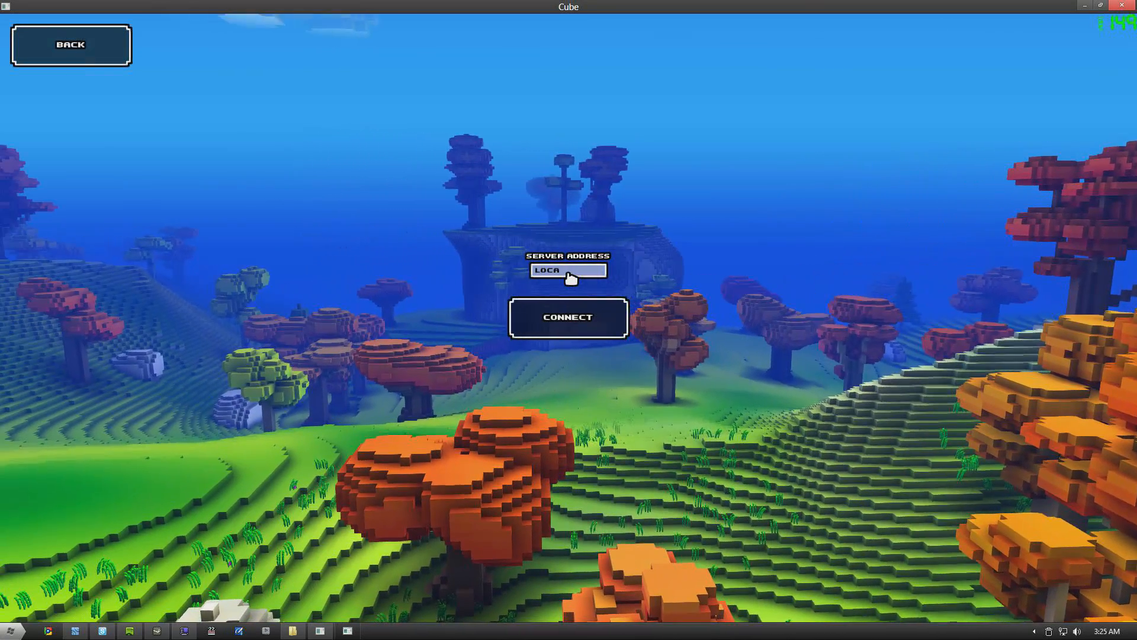
{"action": "left_click", "coordinate": [568, 317]}
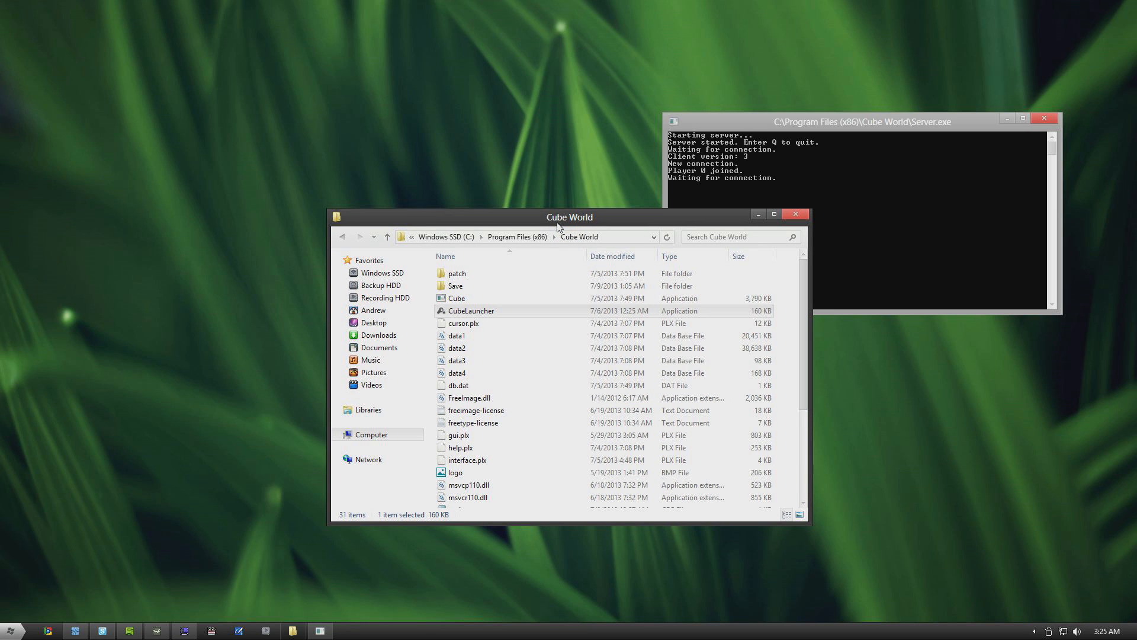
{"action": "mouse_move", "coordinate": [799, 226]}
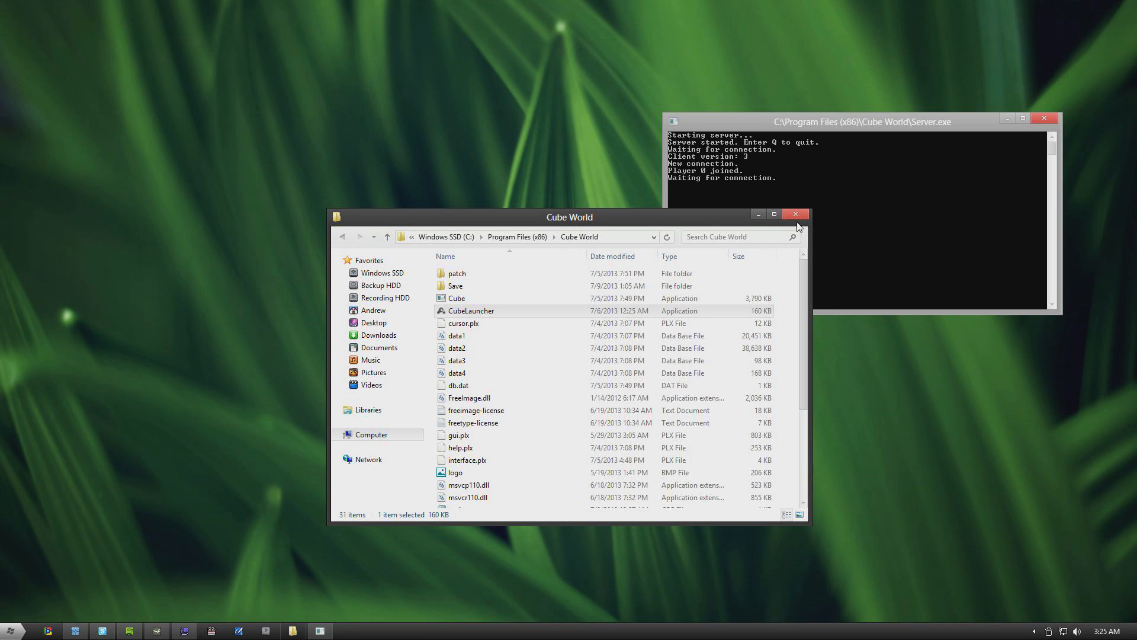
{"action": "mouse_move", "coordinate": [757, 184]}
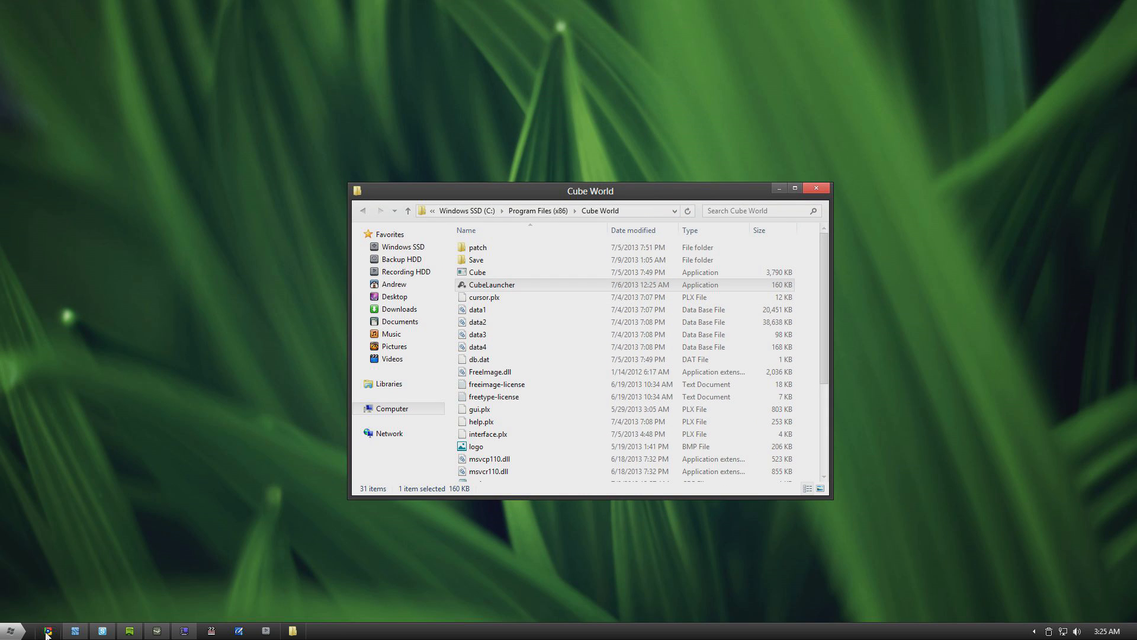
Step: Launch cmd from the Start menu and run ipconfig
{"action": "left_click", "coordinate": [10, 630]}
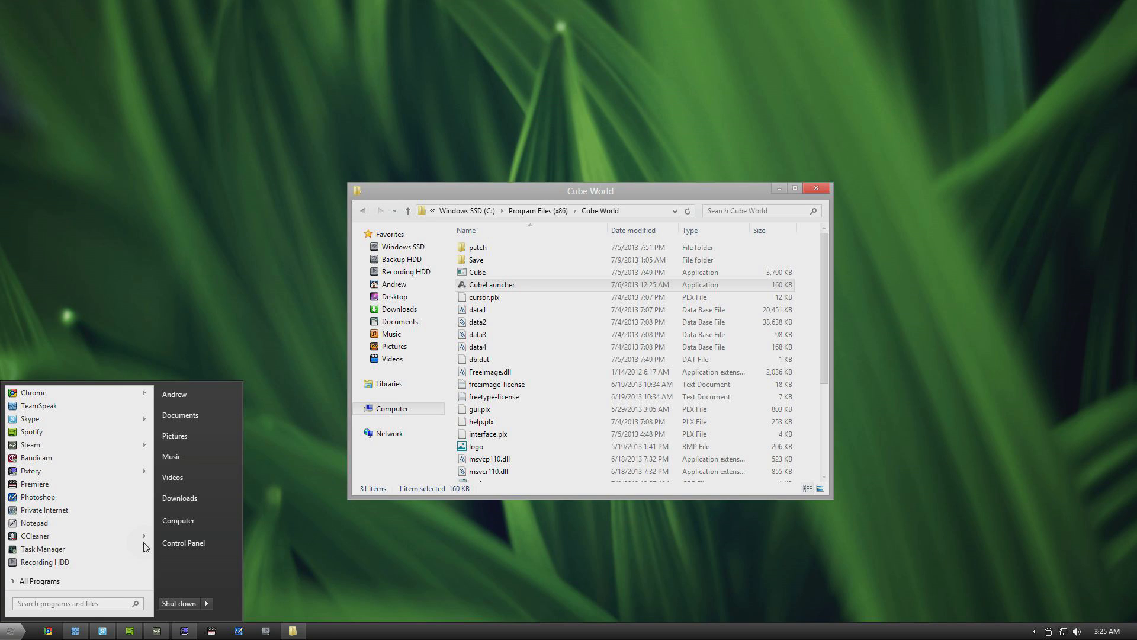
{"action": "type", "text": "c"}
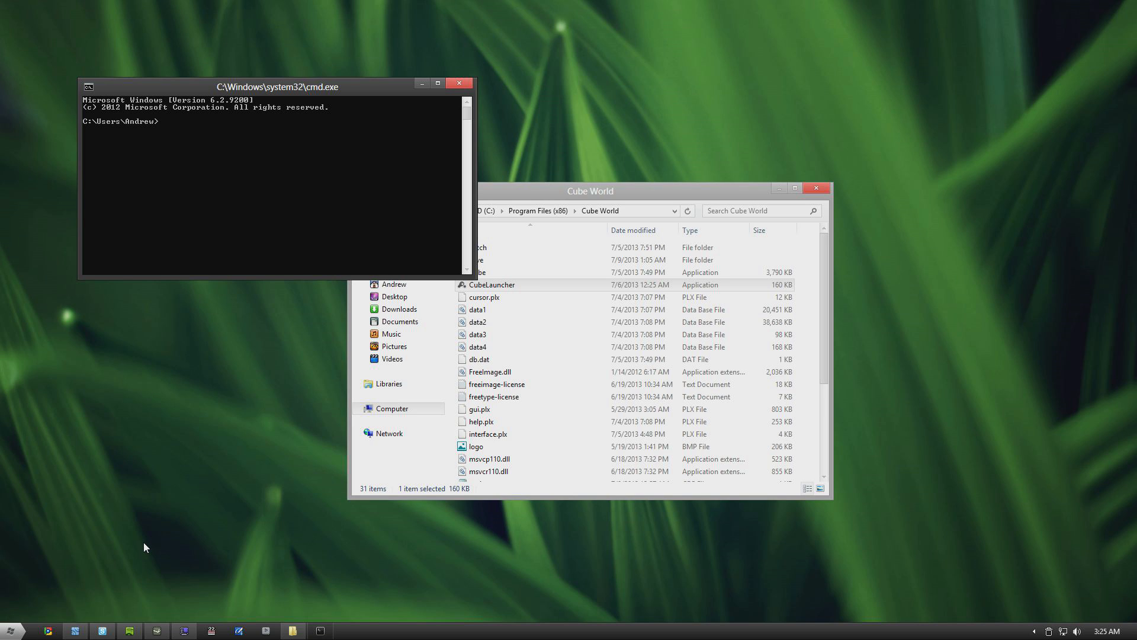
{"action": "type", "text": "ipconfig"}
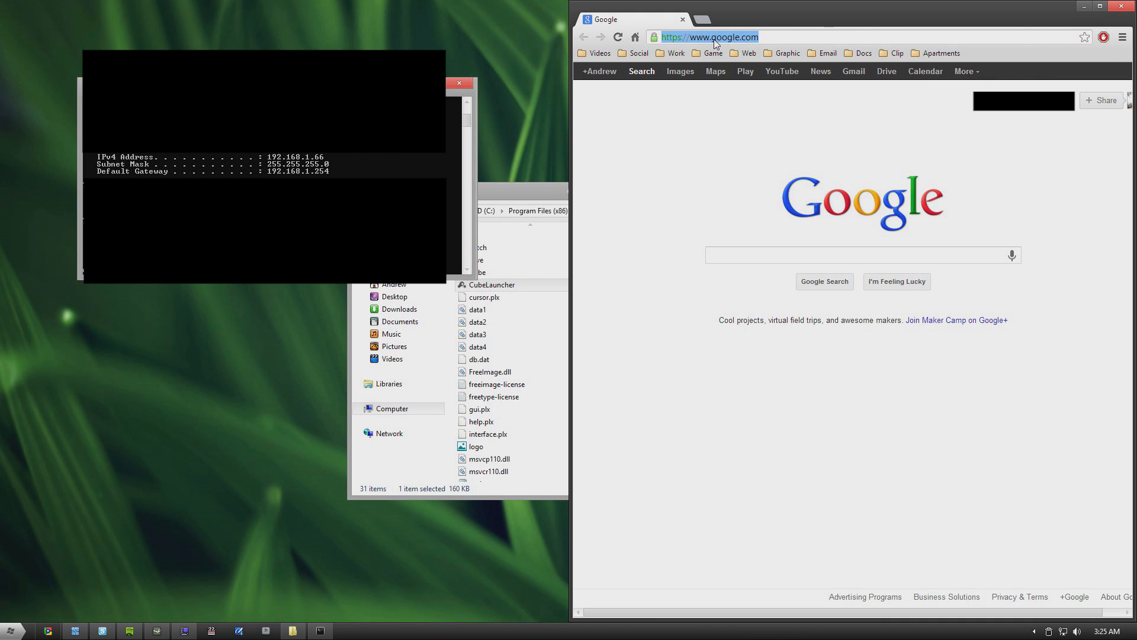
{"action": "mouse_move", "coordinate": [241, 158]}
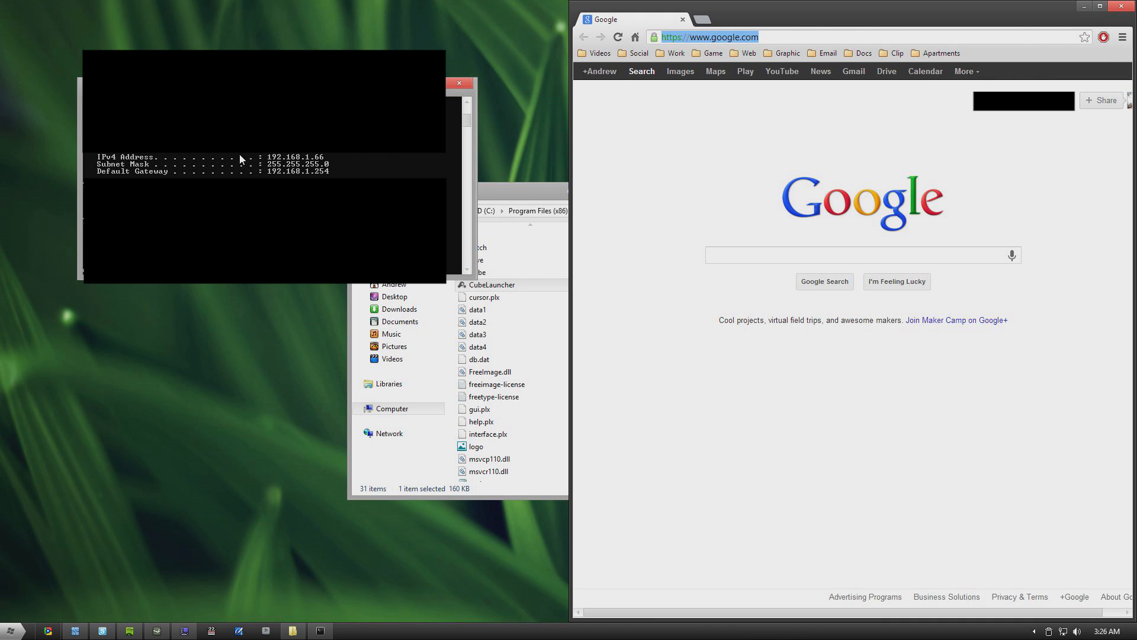
{"action": "mouse_move", "coordinate": [355, 177]}
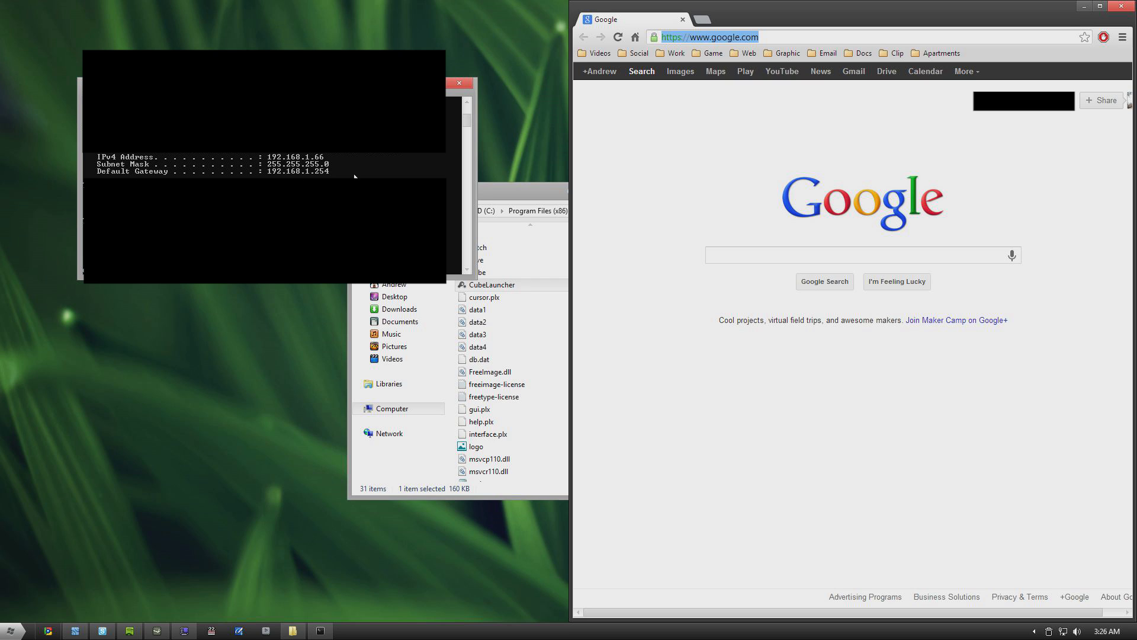
{"action": "mouse_move", "coordinate": [508, 172]}
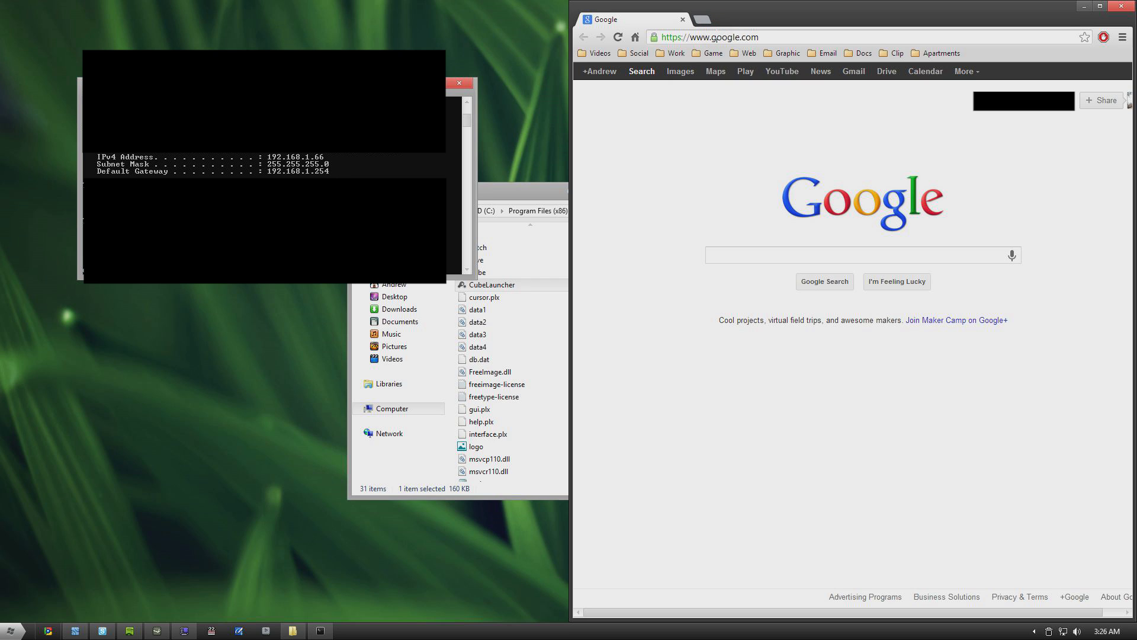
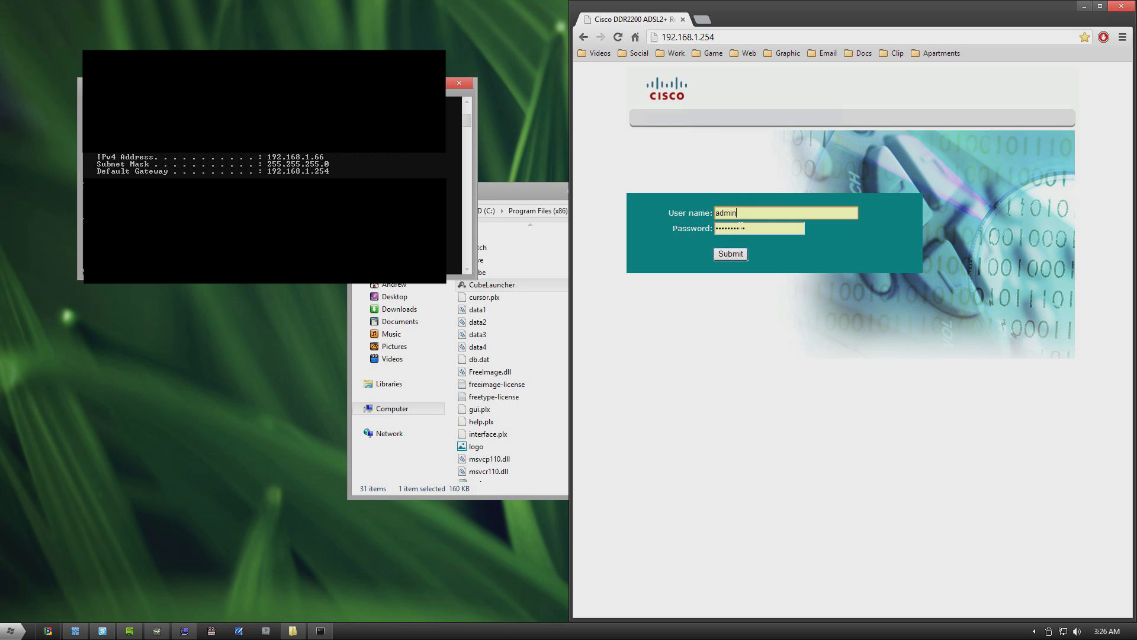
Step: Submit the router login and go to Advanced > IP Networking > NAT > Virtual Servers
{"action": "left_click", "coordinate": [730, 254]}
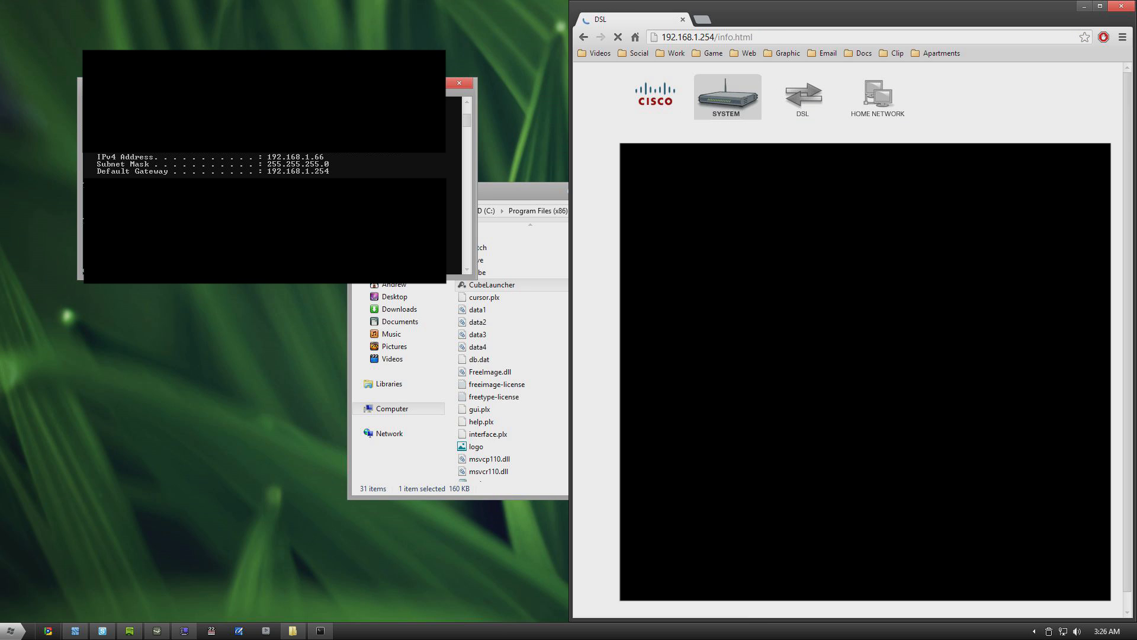
{"action": "left_click", "coordinate": [617, 37]}
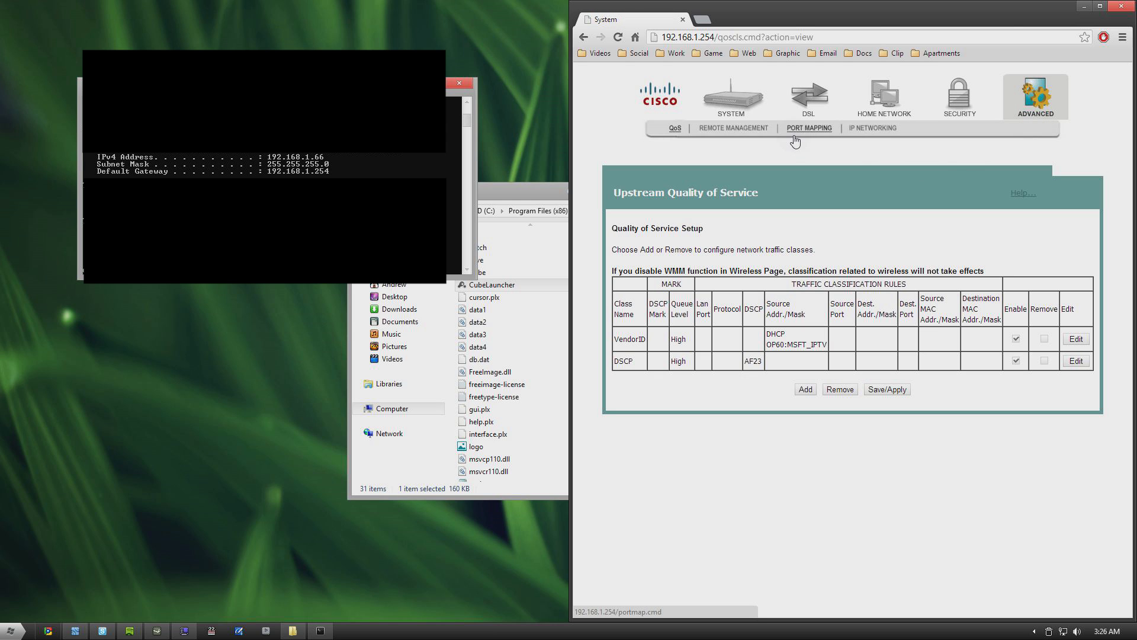
{"action": "left_click", "coordinate": [872, 128]}
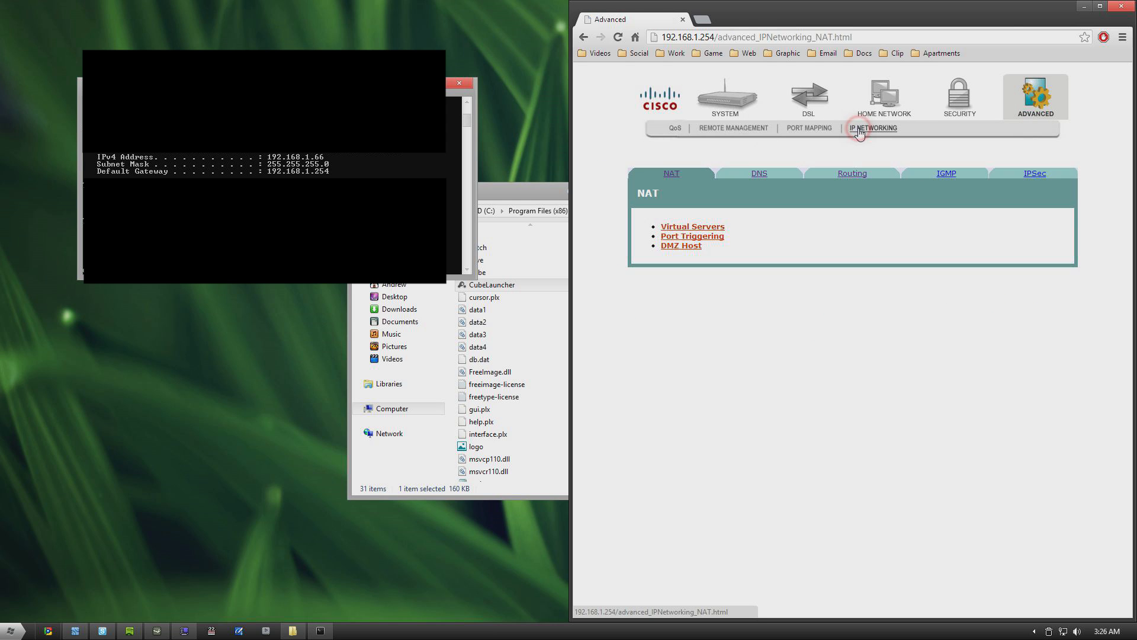
{"action": "left_click", "coordinate": [692, 226]}
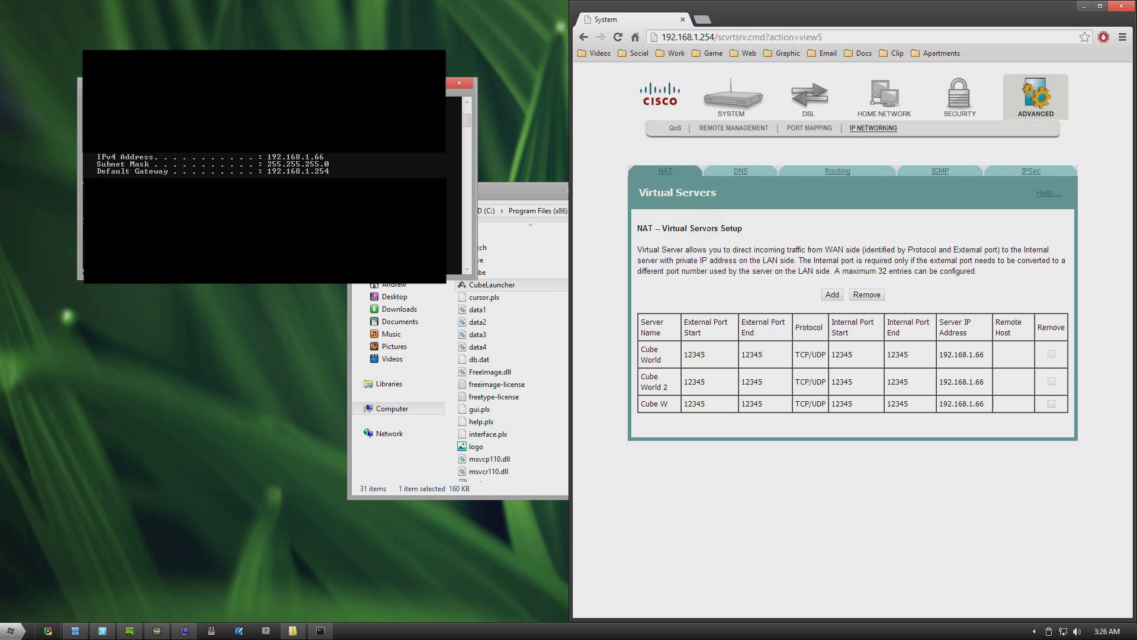
{"action": "mouse_move", "coordinate": [1066, 380]}
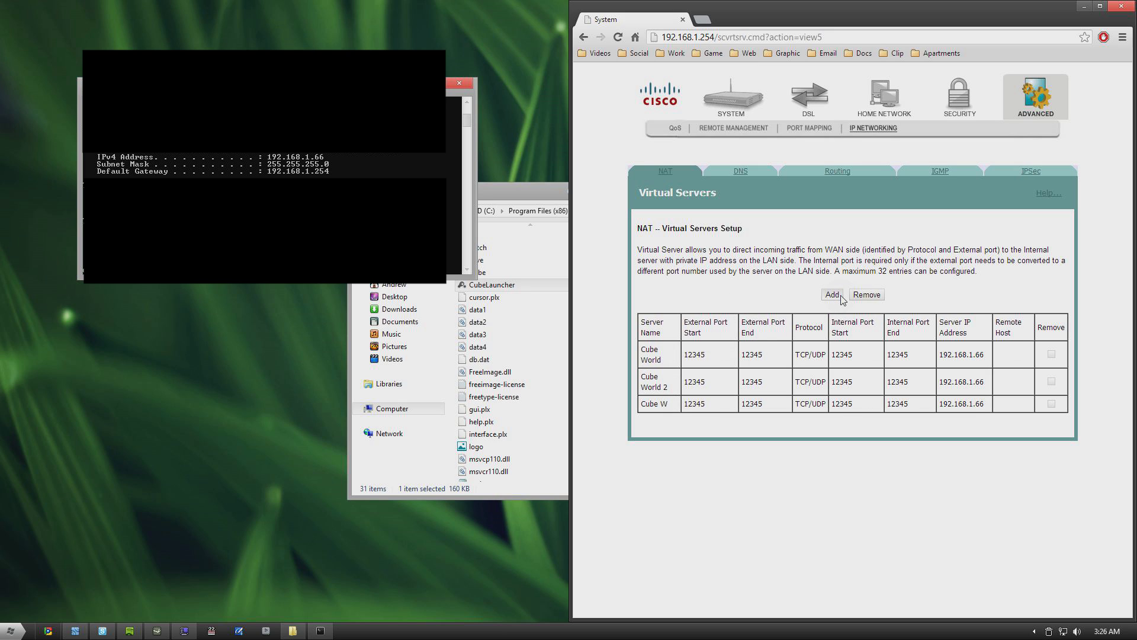
Step: Add a Custom Server virtual server entry and edit its server IP toward 192.168.1.66
{"action": "left_click", "coordinate": [831, 294]}
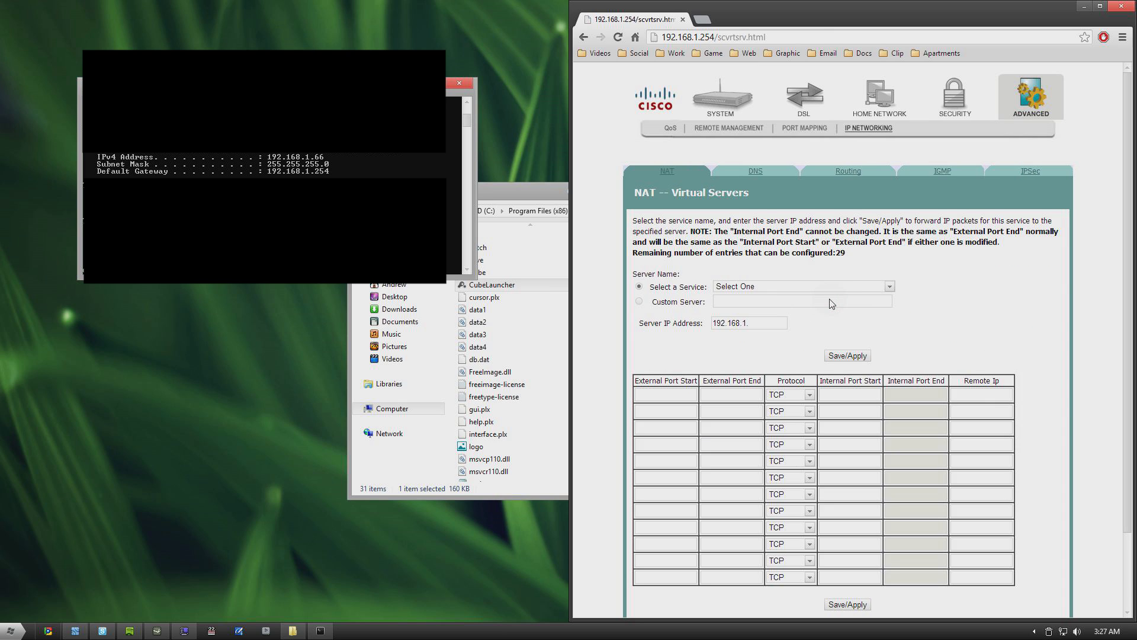
{"action": "left_click", "coordinate": [639, 301]}
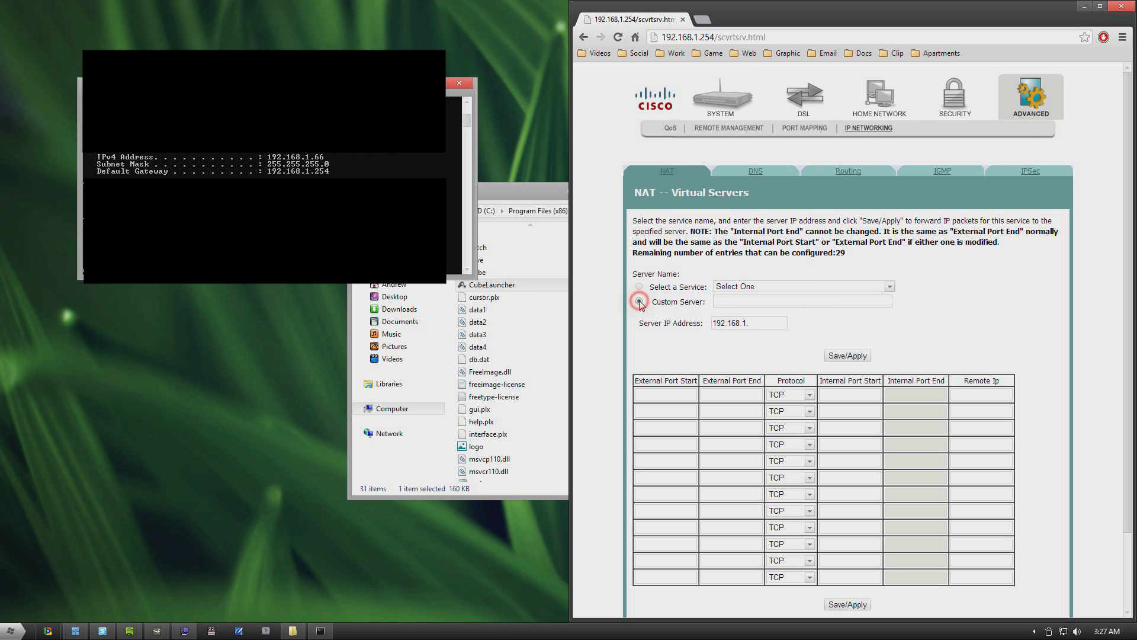
{"action": "left_click", "coordinate": [639, 301]}
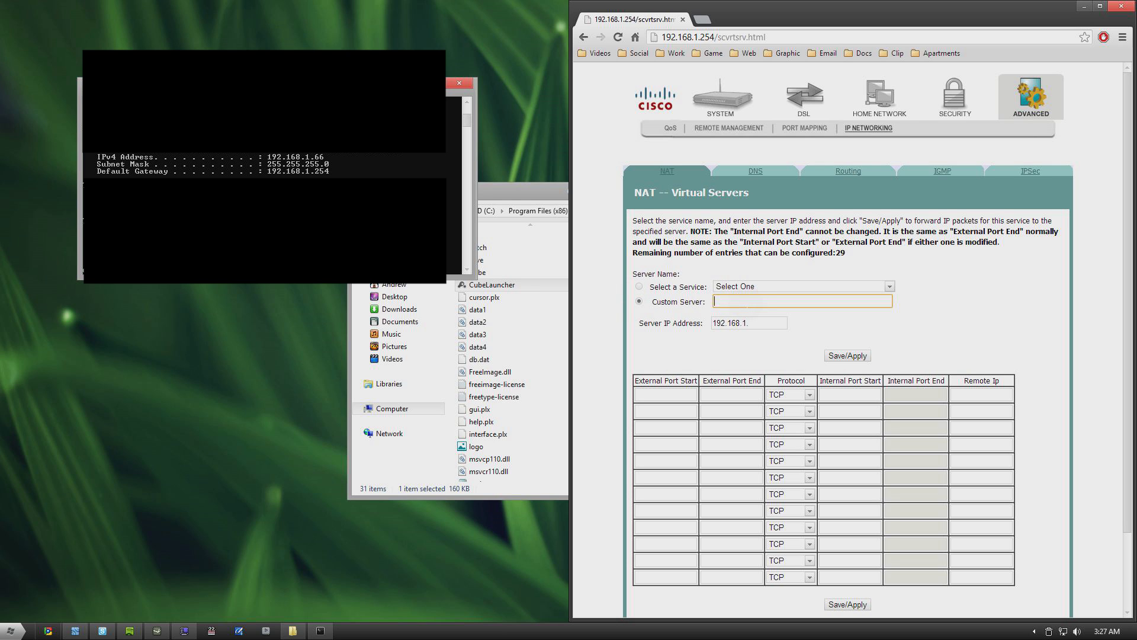
{"action": "scroll", "scroll_direction": "down", "scroll_amount": 3}
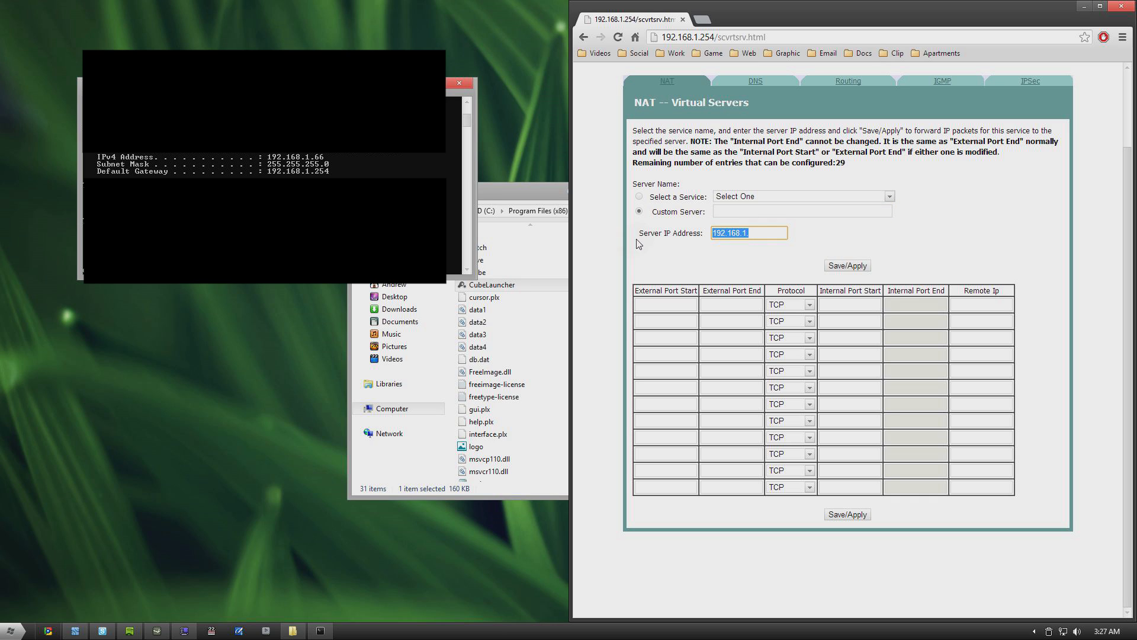
{"action": "left_click", "coordinate": [749, 232]}
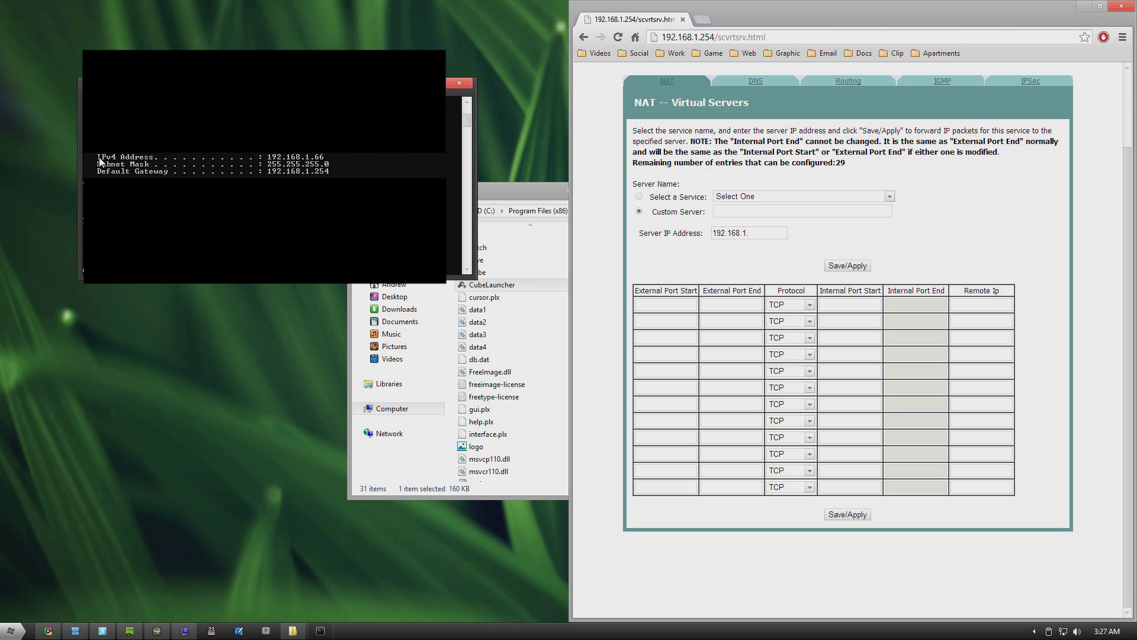
{"action": "mouse_move", "coordinate": [265, 164]}
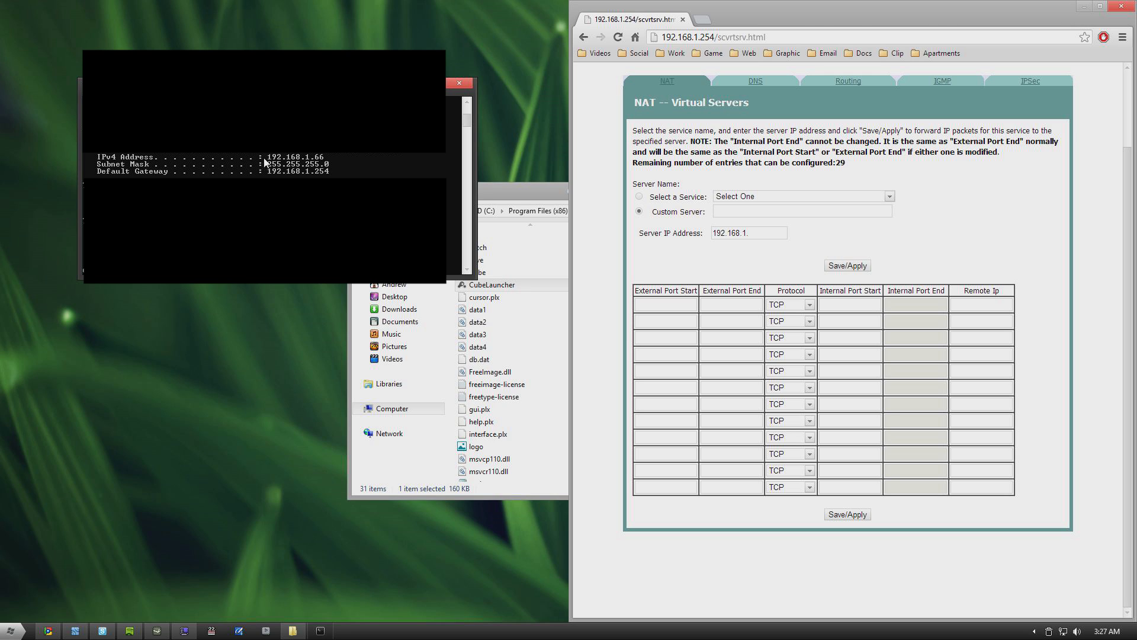
{"action": "mouse_move", "coordinate": [313, 162]}
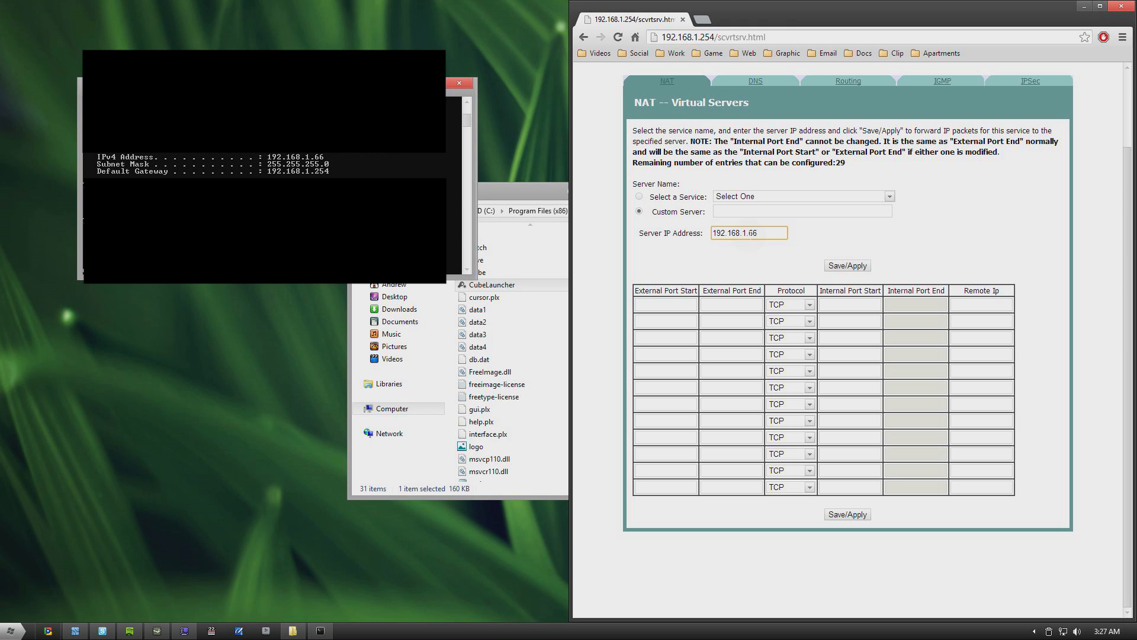
Step: Set the first rule's protocol to TCP/UDP and start entering port 12345
{"action": "left_click", "coordinate": [789, 303]}
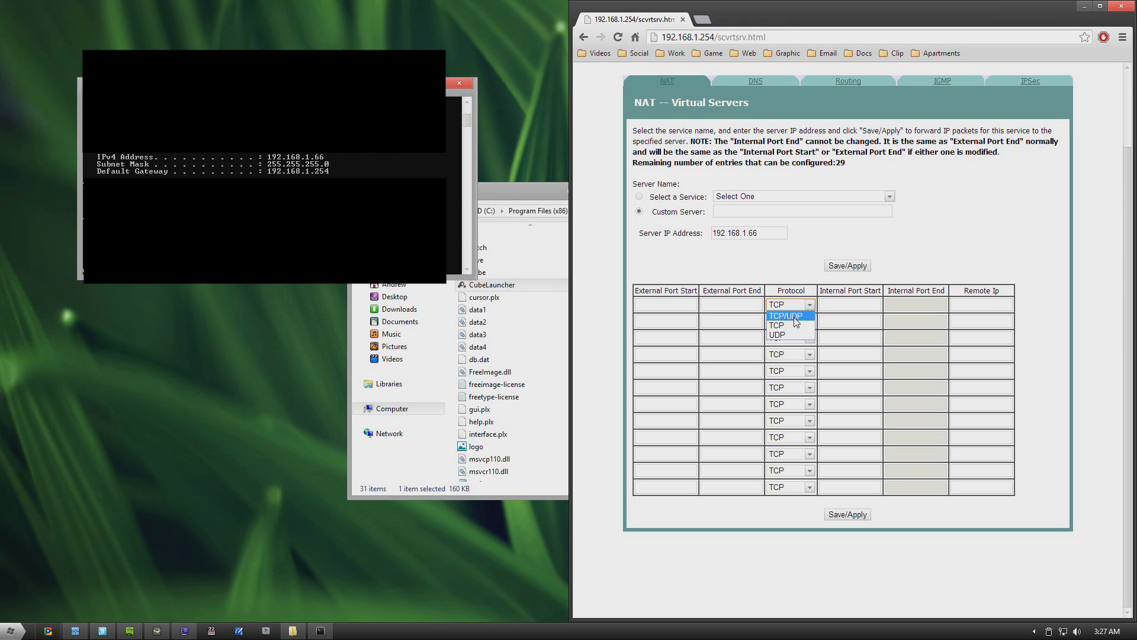
{"action": "left_click", "coordinate": [786, 315]}
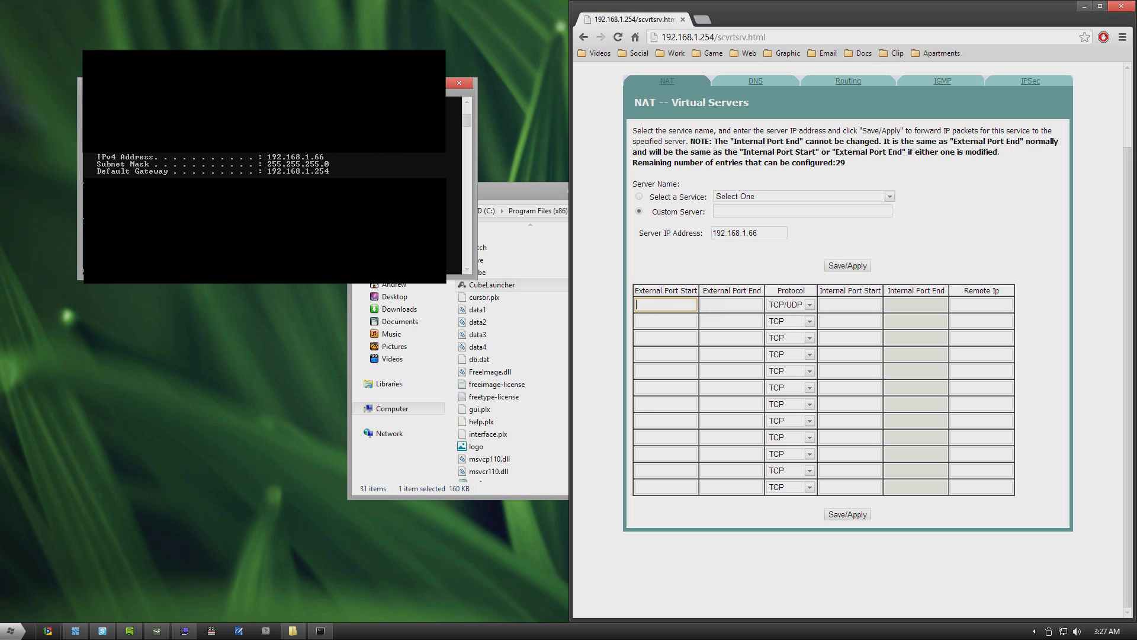
{"action": "type", "text": "12345"}
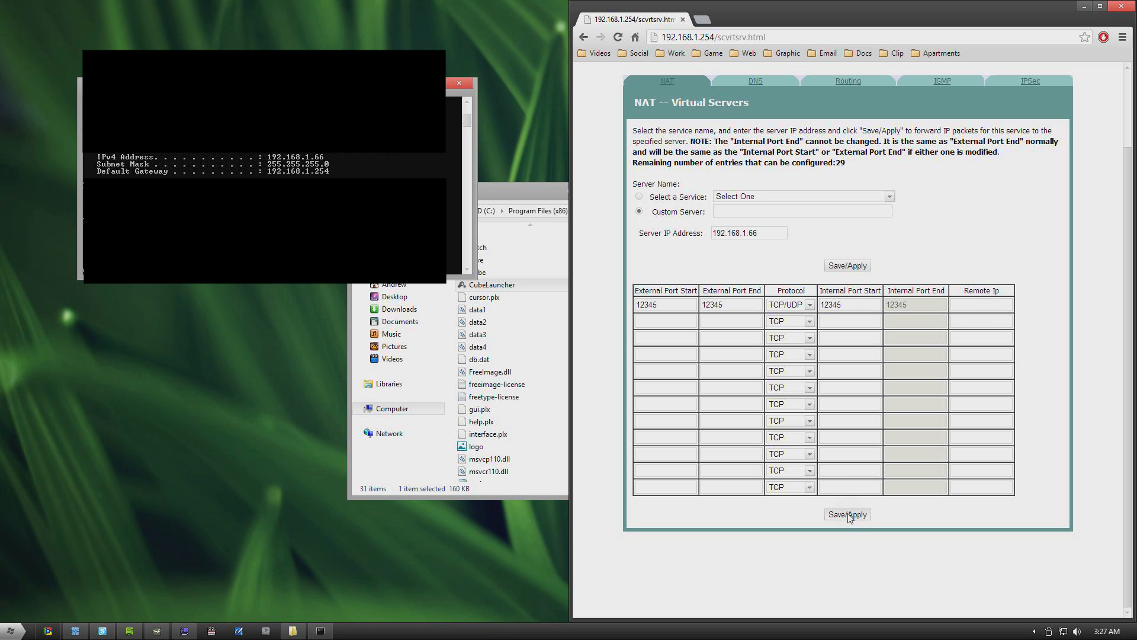
{"action": "mouse_move", "coordinate": [689, 95]}
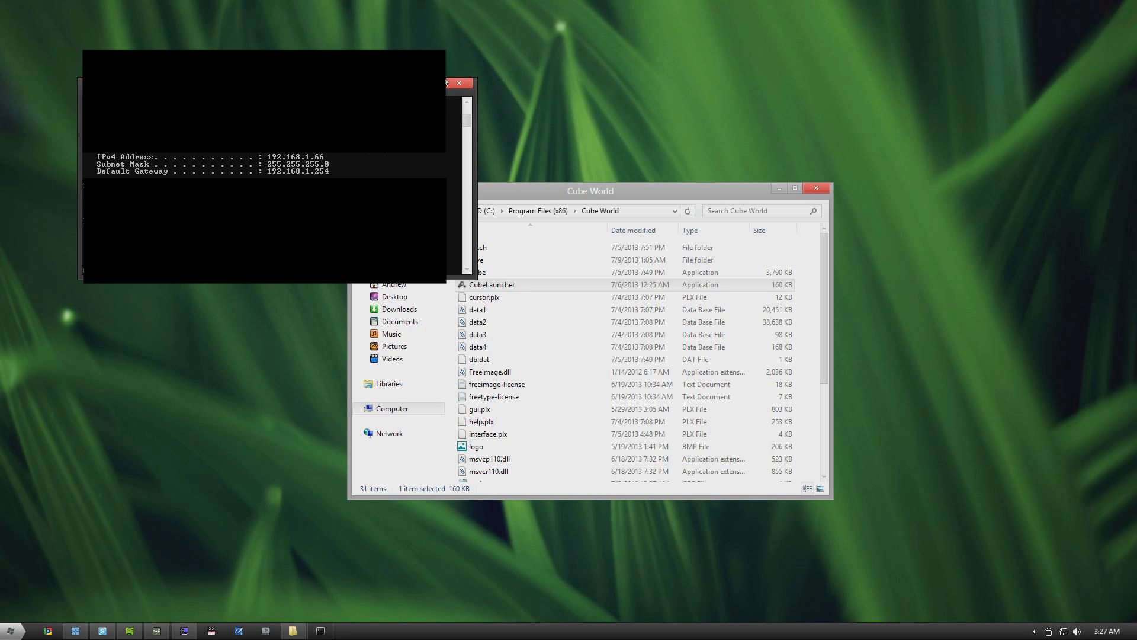
Step: Close the cmd.exe Command Prompt window, leaving only the Cube World folder open
{"action": "left_click", "coordinate": [458, 83]}
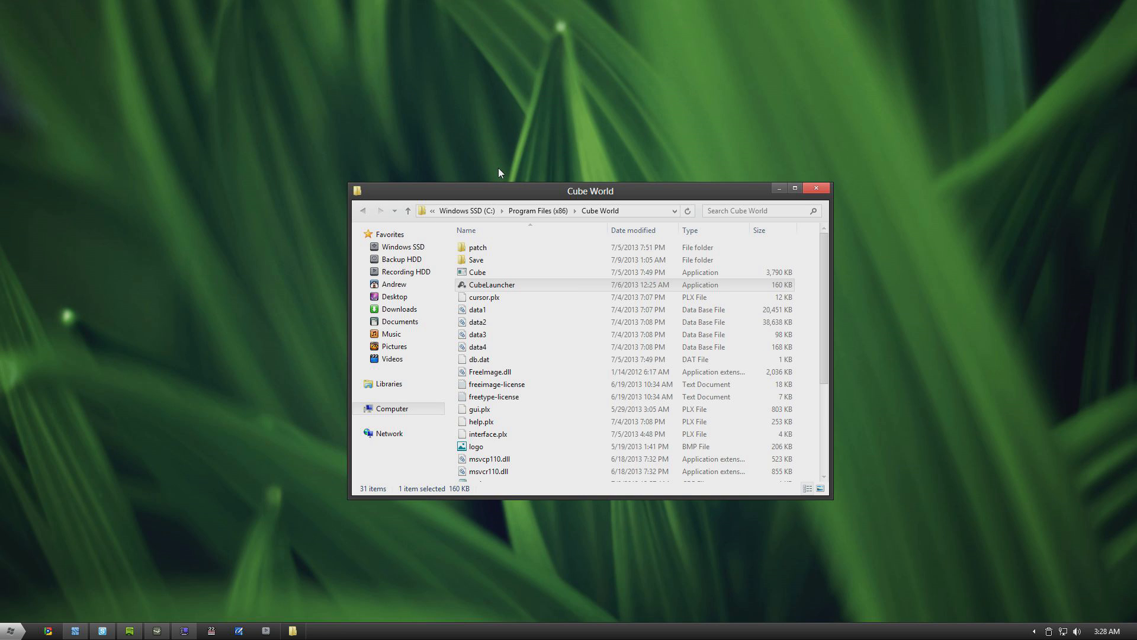